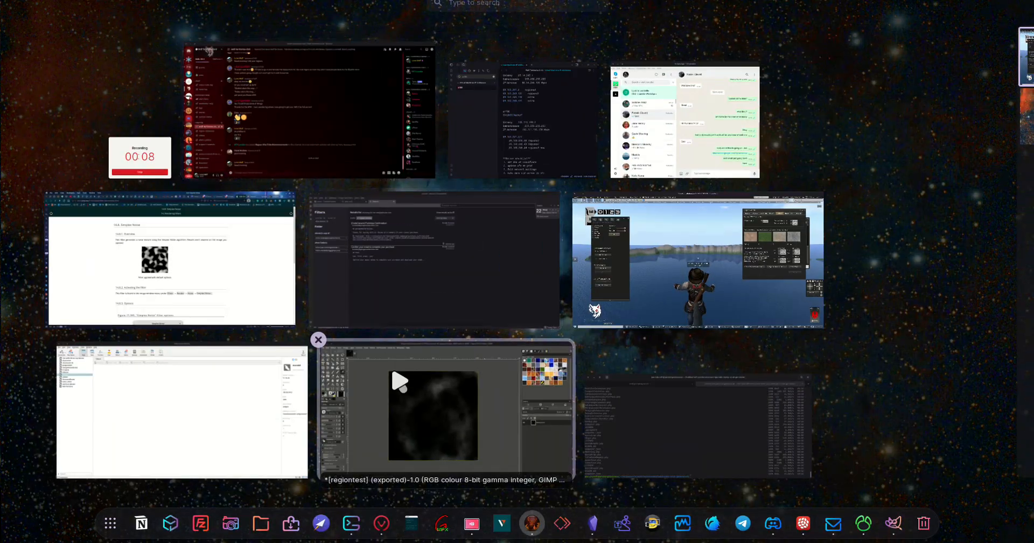
Switch to GIMP showing the dark cloudy height map, try the airbrush and browse the Image menu
left_click(433, 416)
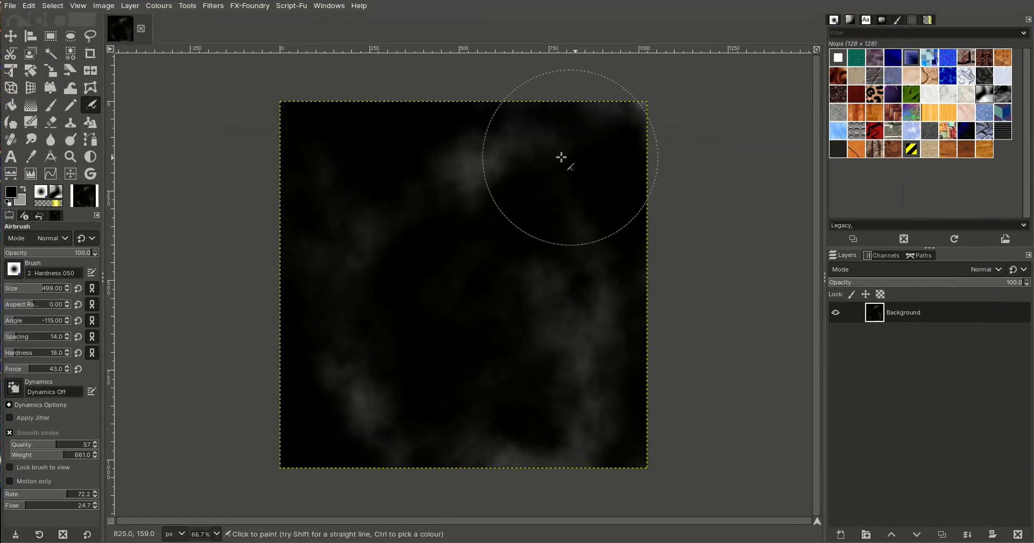
left_click_drag(560, 157, 358, 410)
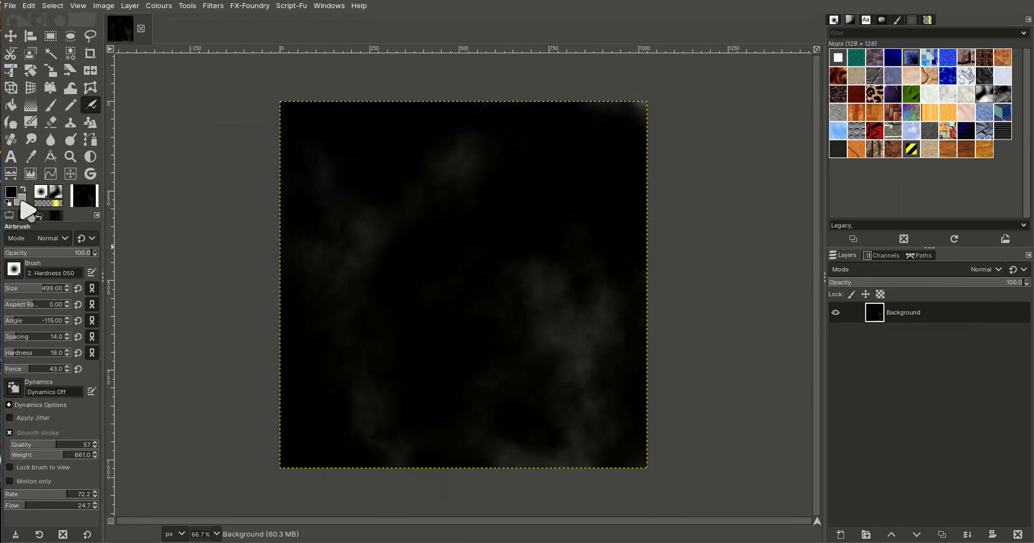
mouse_move(11, 202)
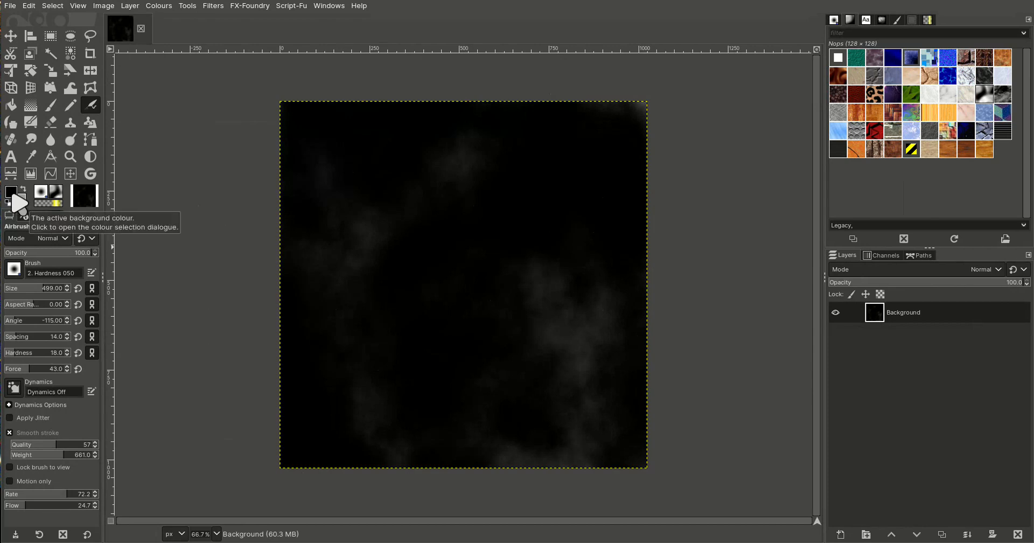
mouse_move(20, 211)
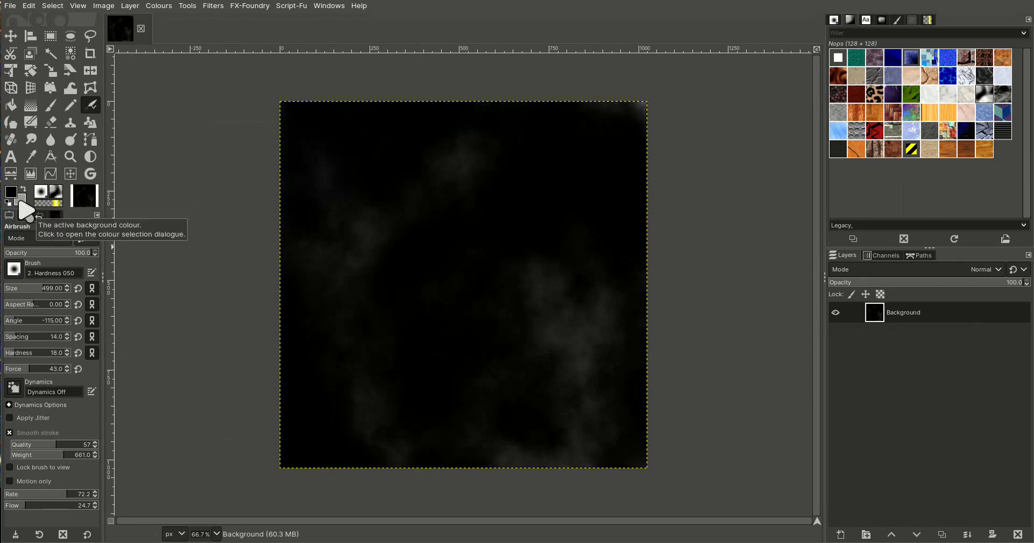
left_click(104, 6)
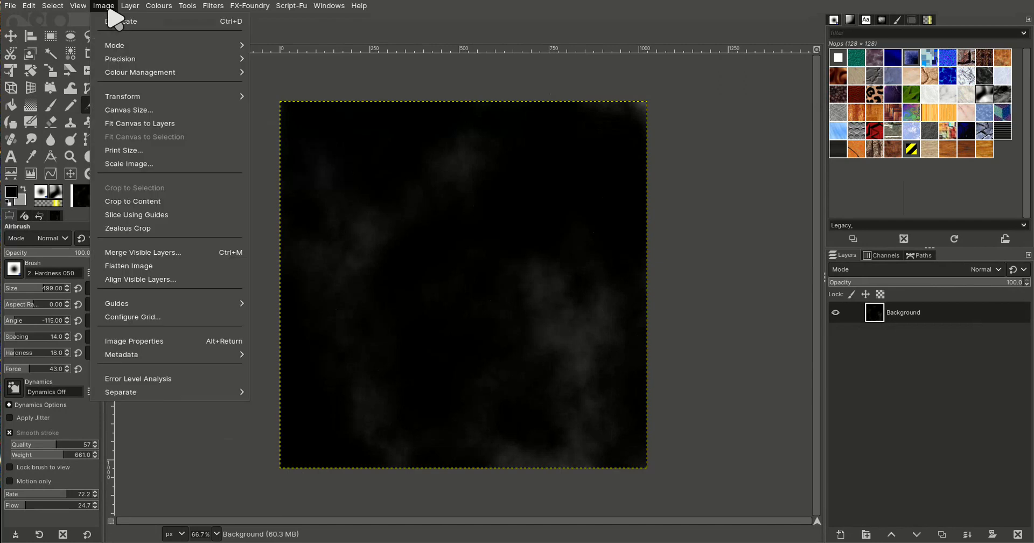
mouse_move(114, 45)
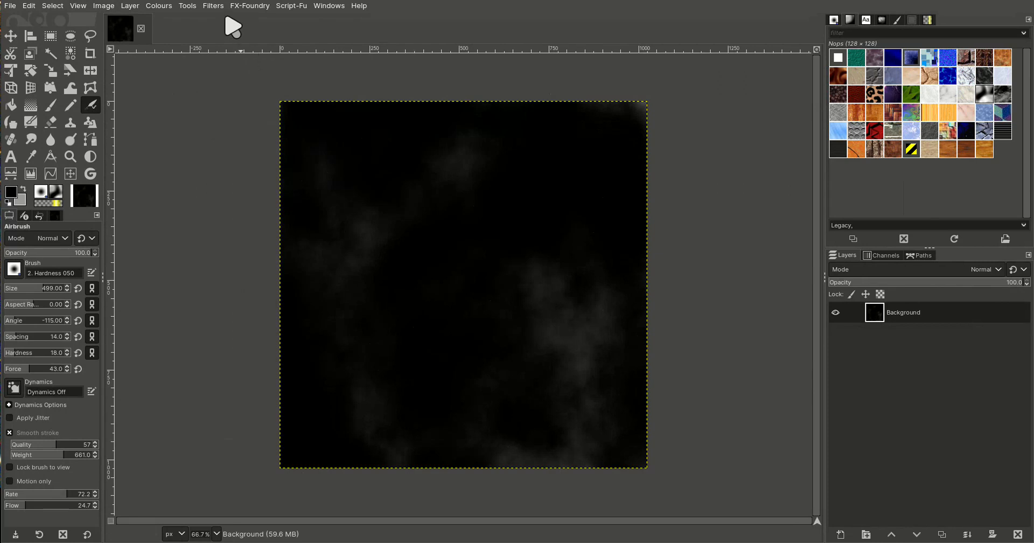
Render Simplex Noise with Scale about 0.234 and Iterations 8 for white landmasses on black
left_click(212, 6)
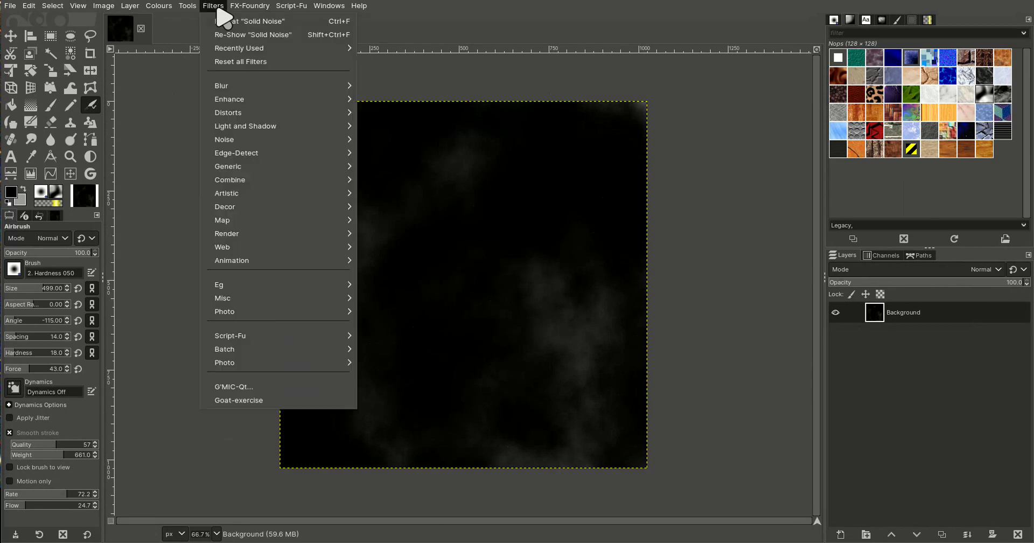
mouse_move(227, 232)
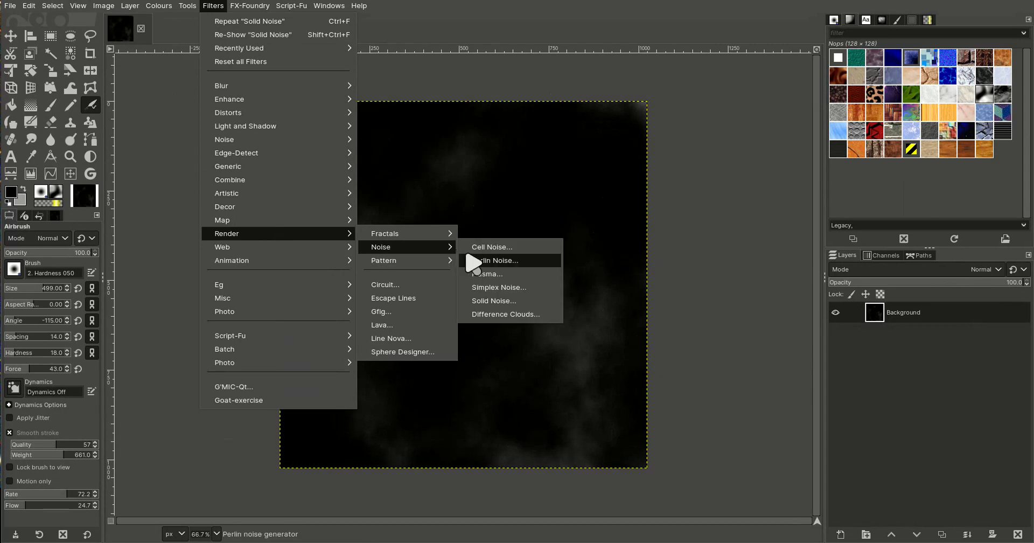
left_click(499, 286)
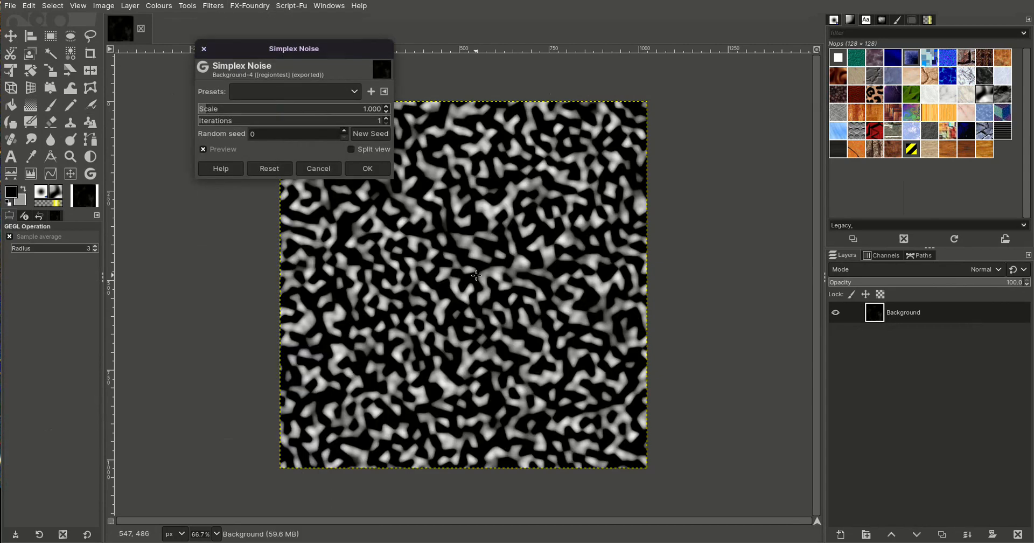
left_click_drag(277, 108, 207, 108)
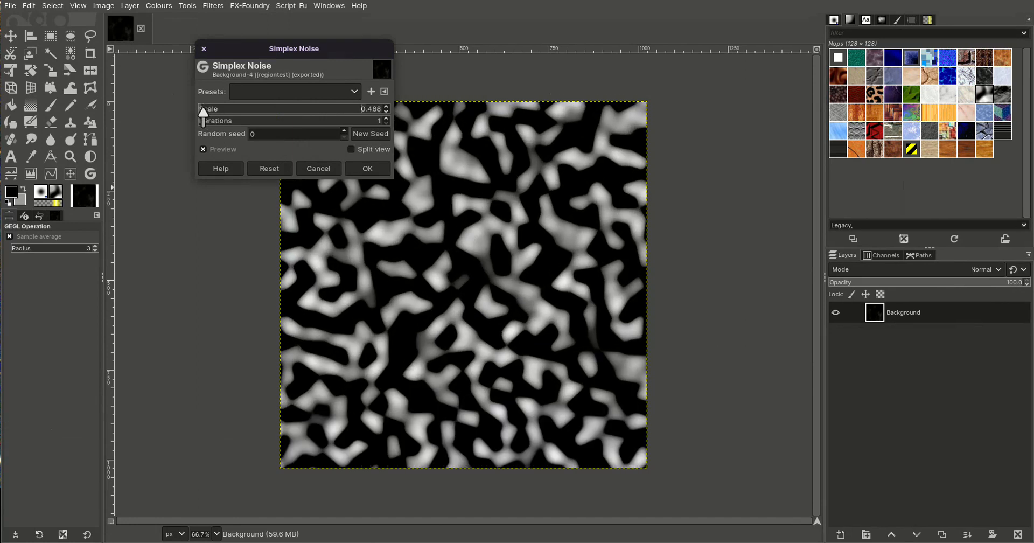
left_click_drag(277, 109, 201, 109)
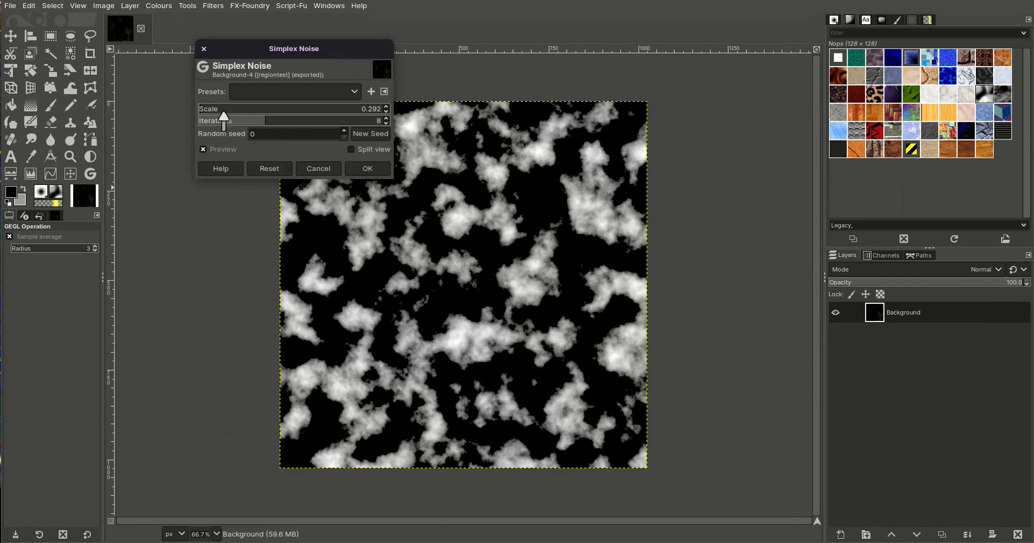
left_click_drag(224, 117, 202, 116)
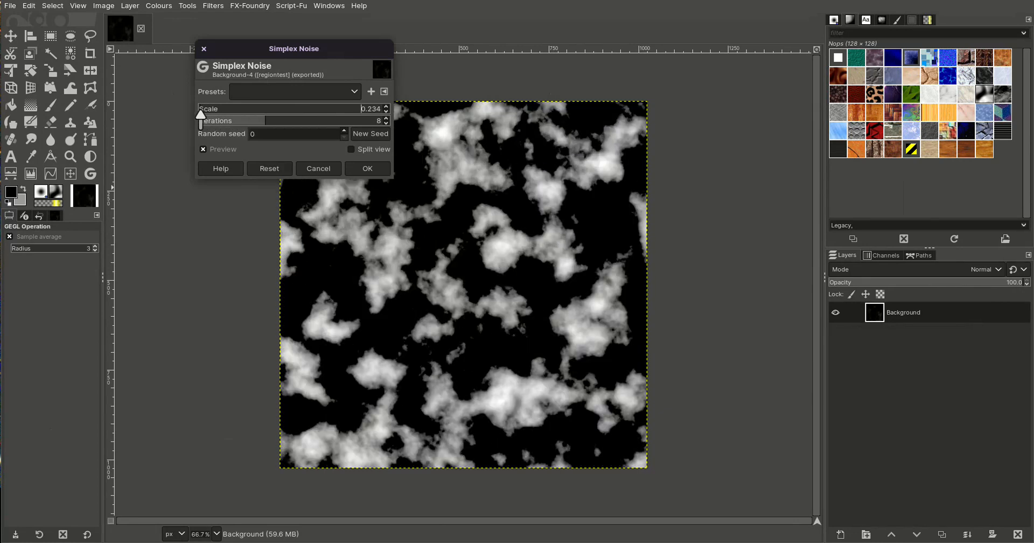
left_click(366, 168)
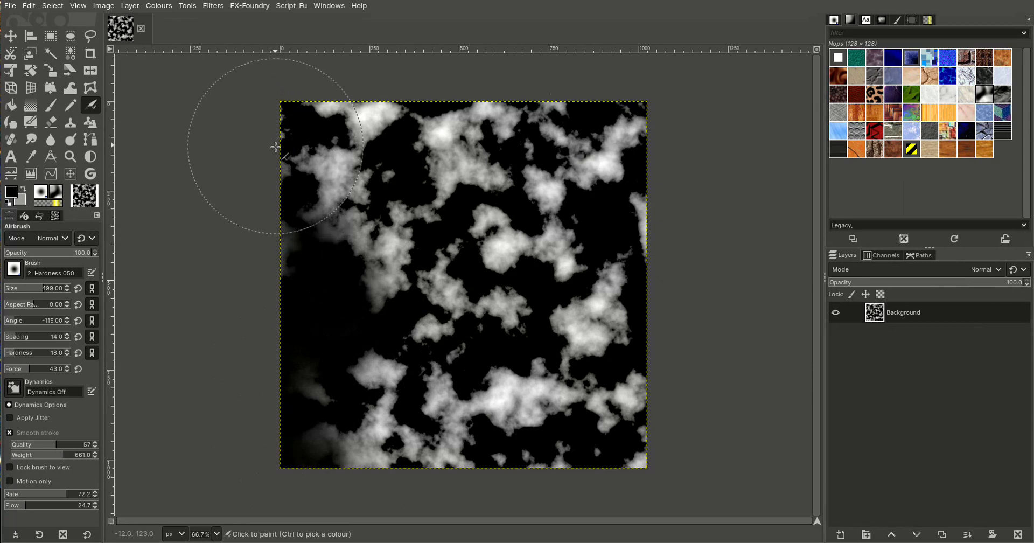
mouse_move(568, 99)
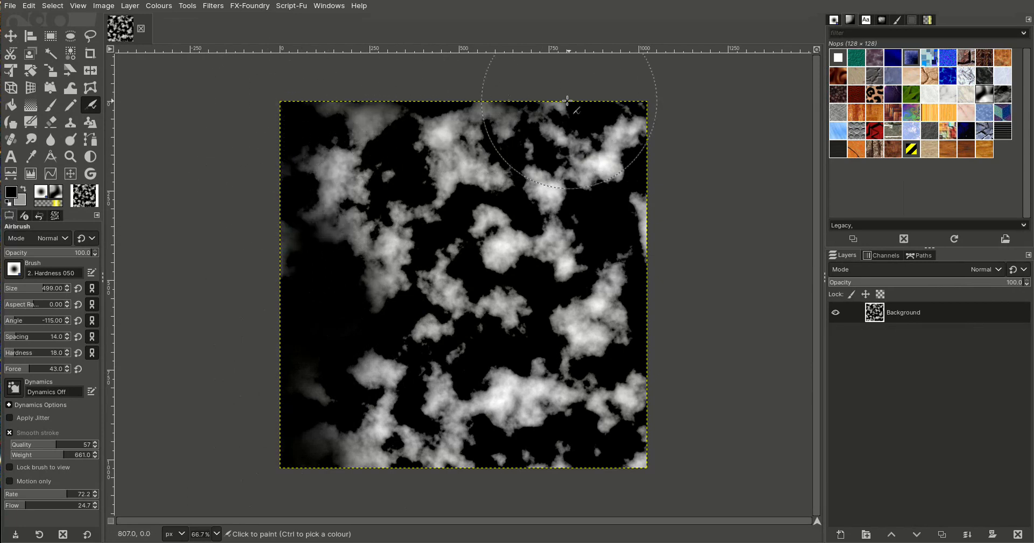
mouse_move(640, 428)
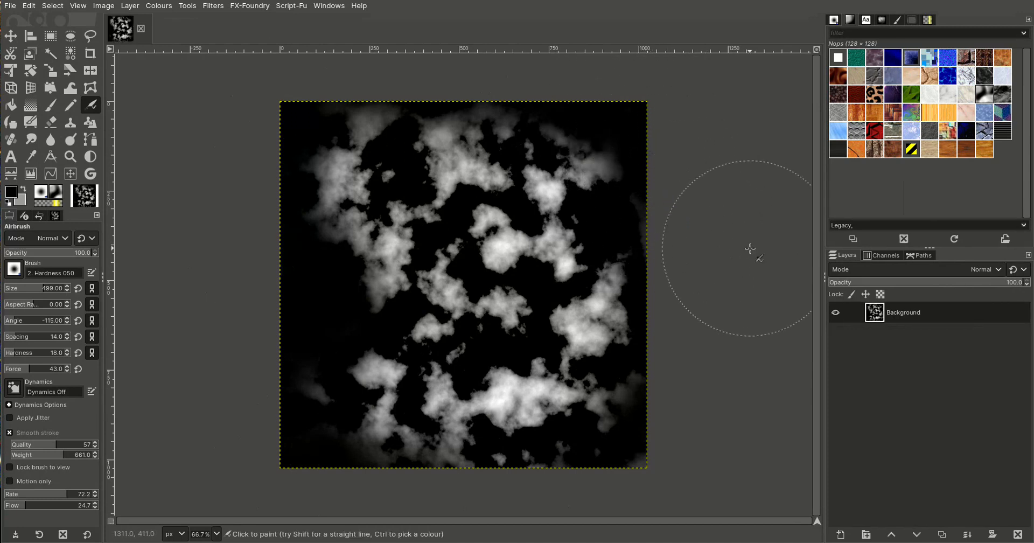
mouse_move(485, 440)
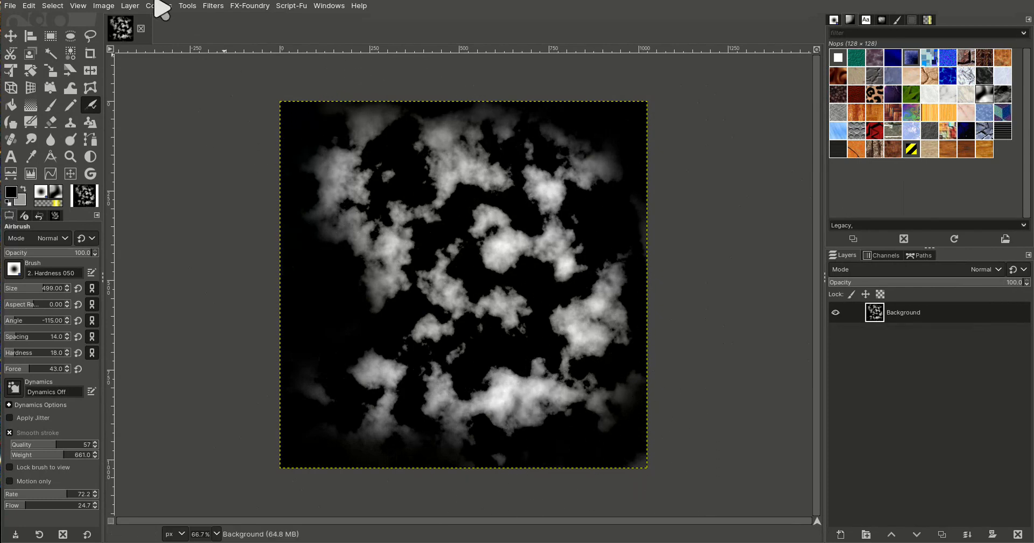
Export the edge-darkened height map from the File menu
left_click(10, 5)
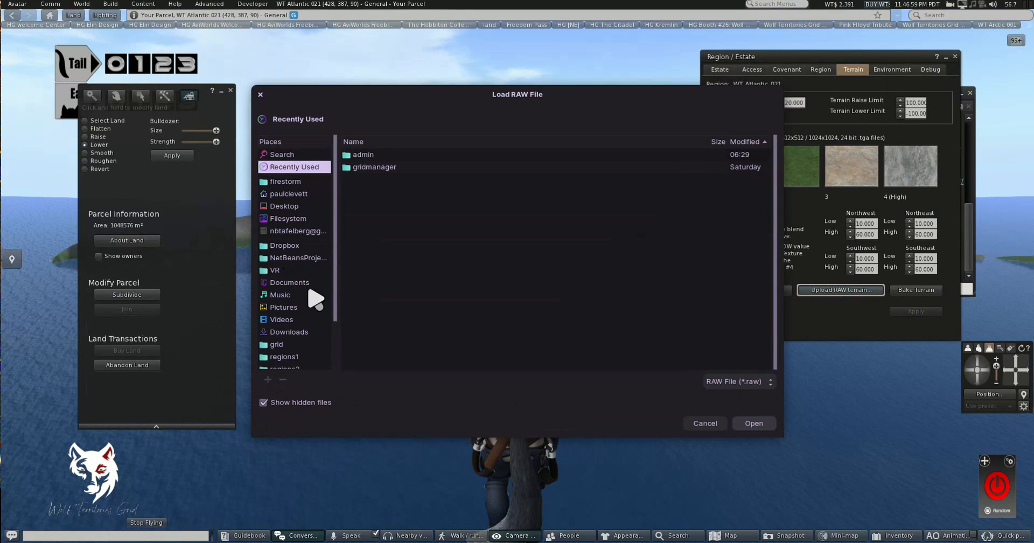
Load regiontest.png from Downloads as the region terrain and dismiss the upload notice
left_click(289, 331)
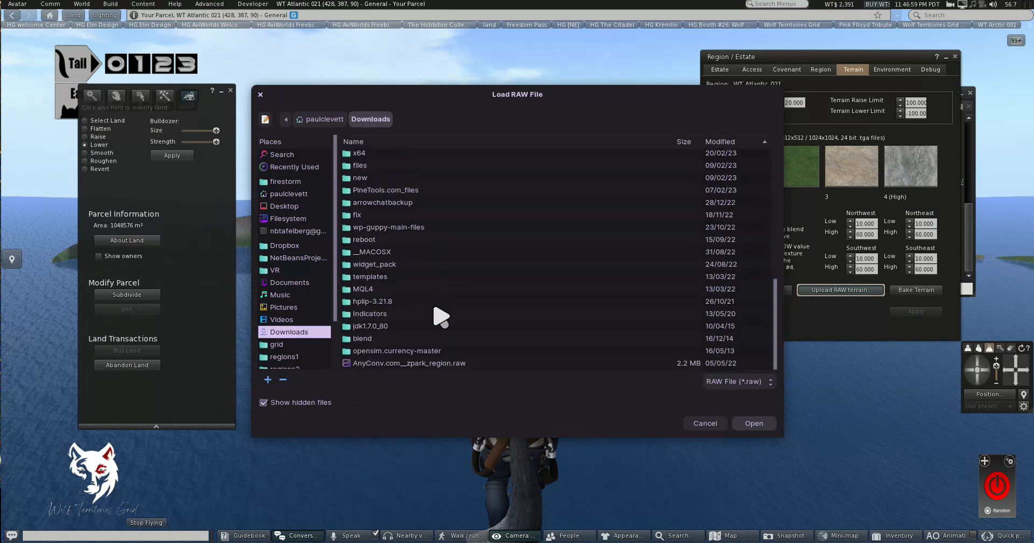
left_click(739, 382)
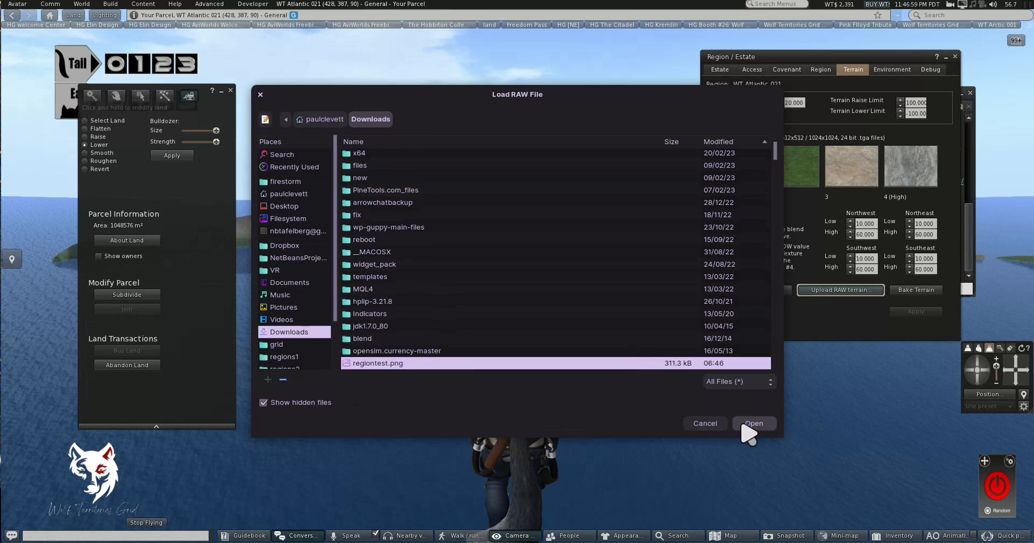
left_click(754, 423)
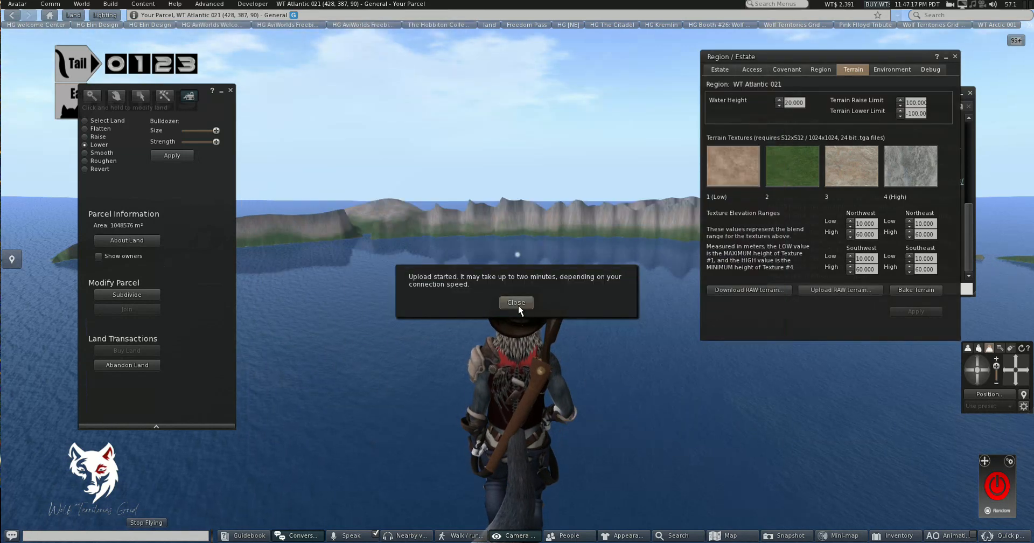
left_click(516, 302)
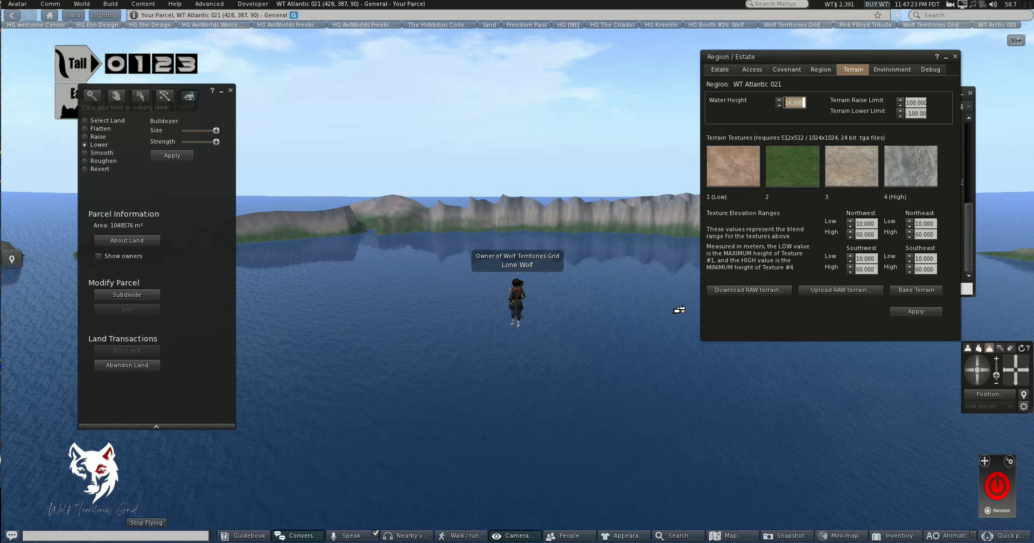
mouse_move(228, 91)
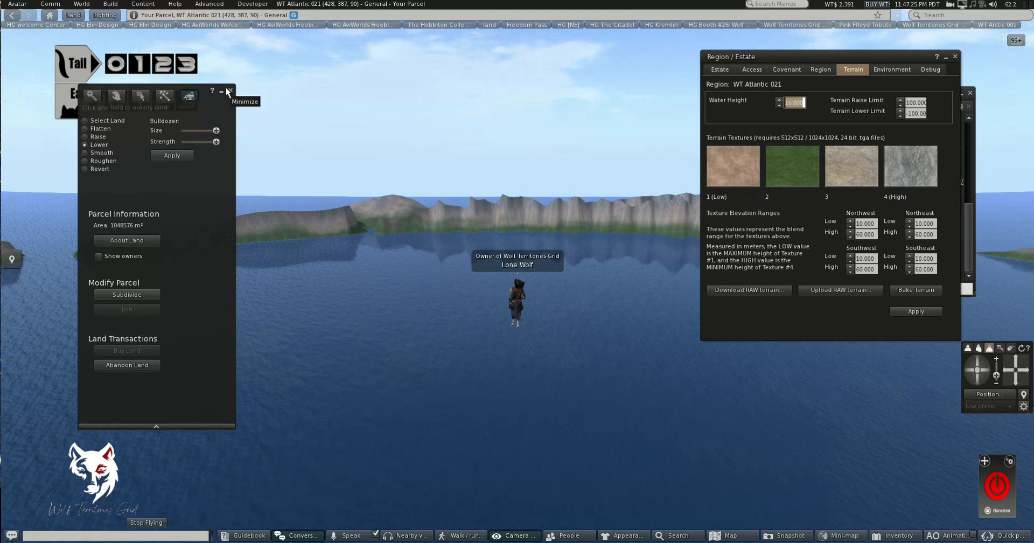
left_click(230, 91)
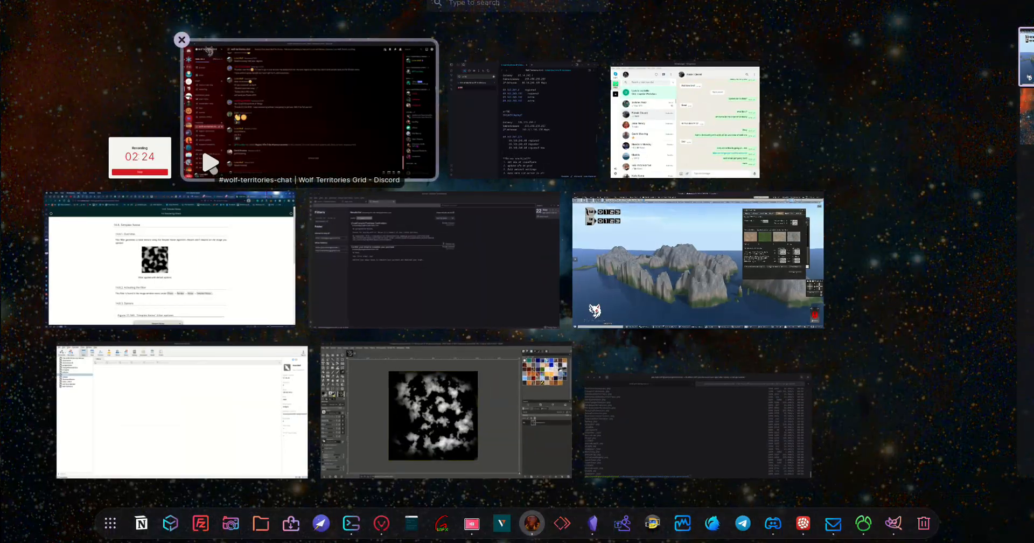
Back in GIMP, apply Difference Clouds noise to the black canvas
left_click(434, 416)
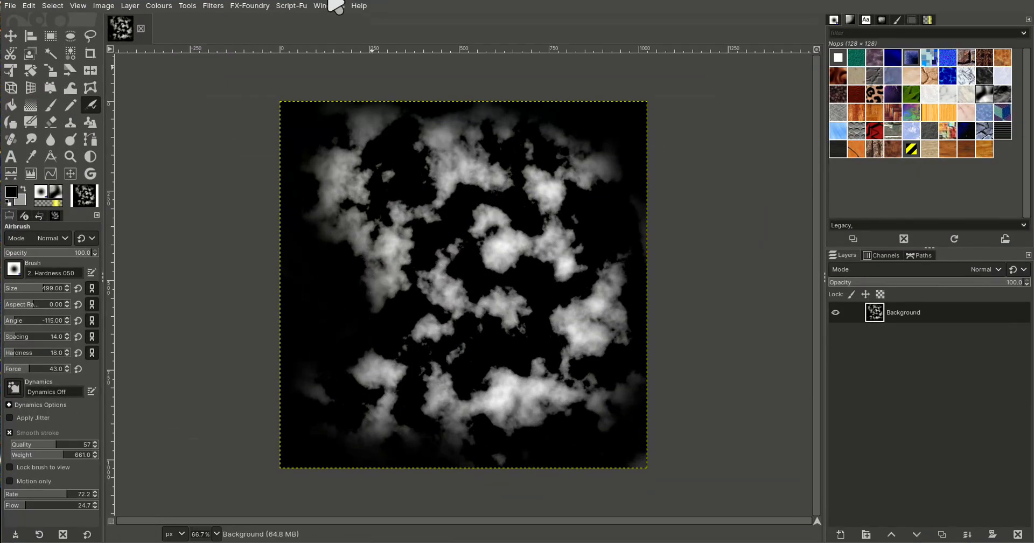
left_click(213, 6)
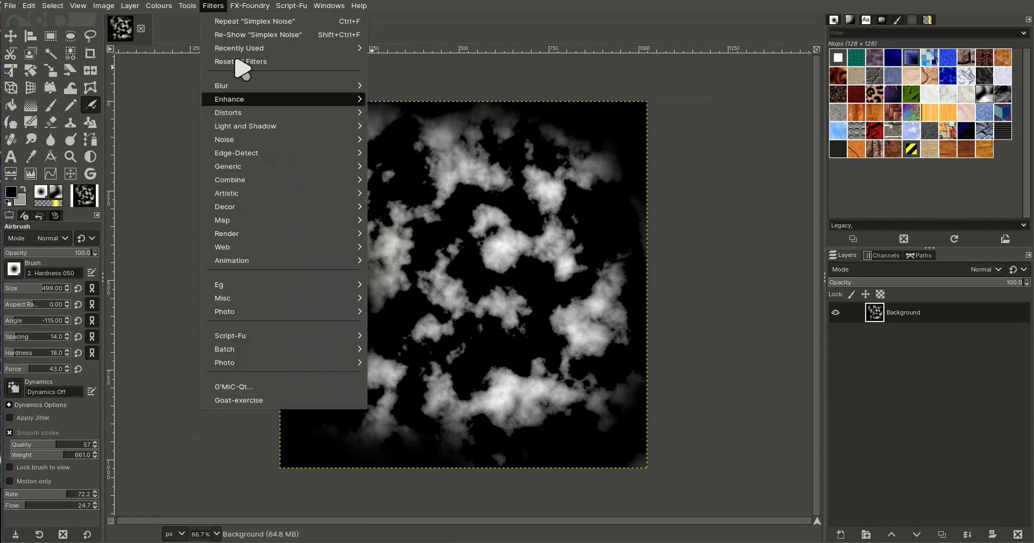
mouse_move(226, 232)
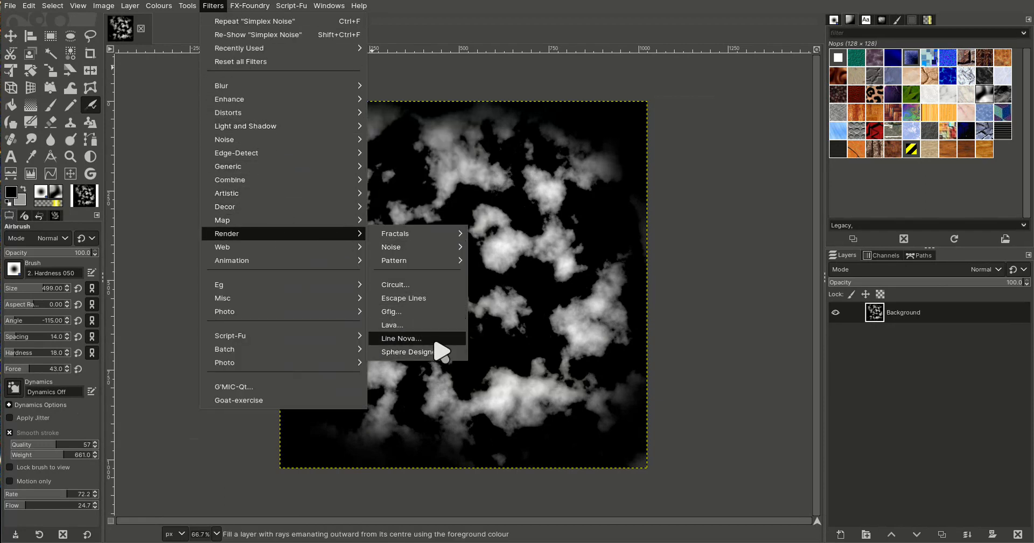
mouse_move(390, 246)
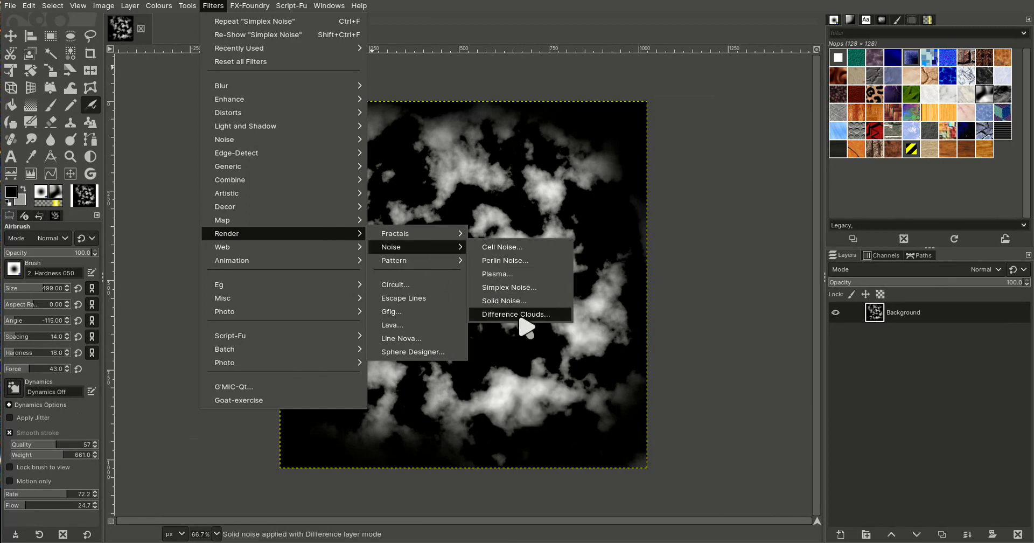
left_click(516, 313)
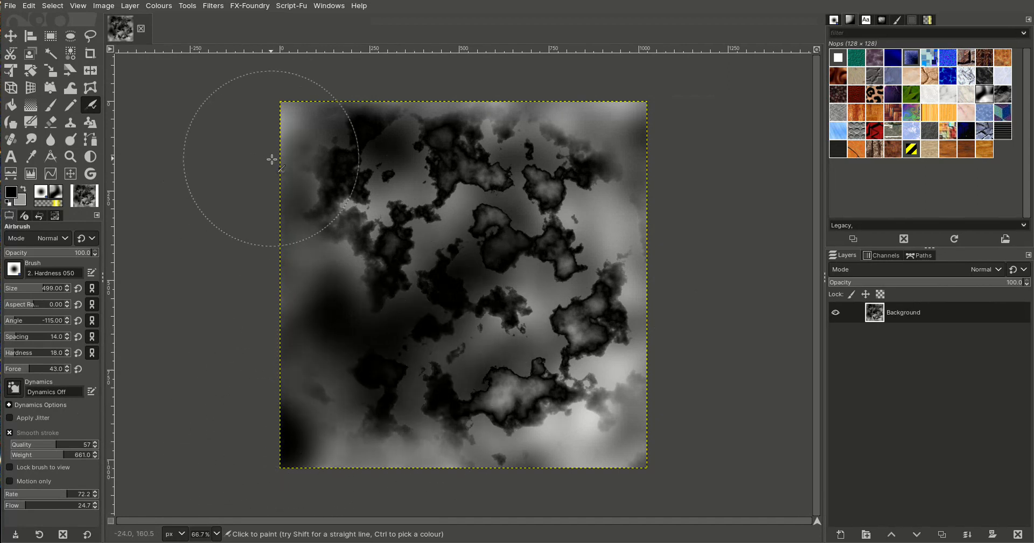
mouse_move(80, 118)
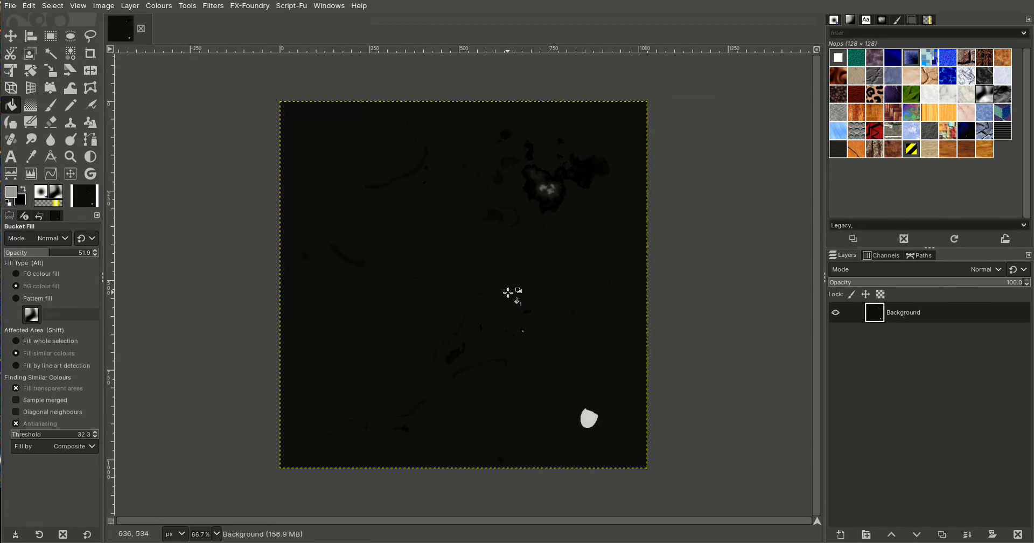
right_click(587, 425)
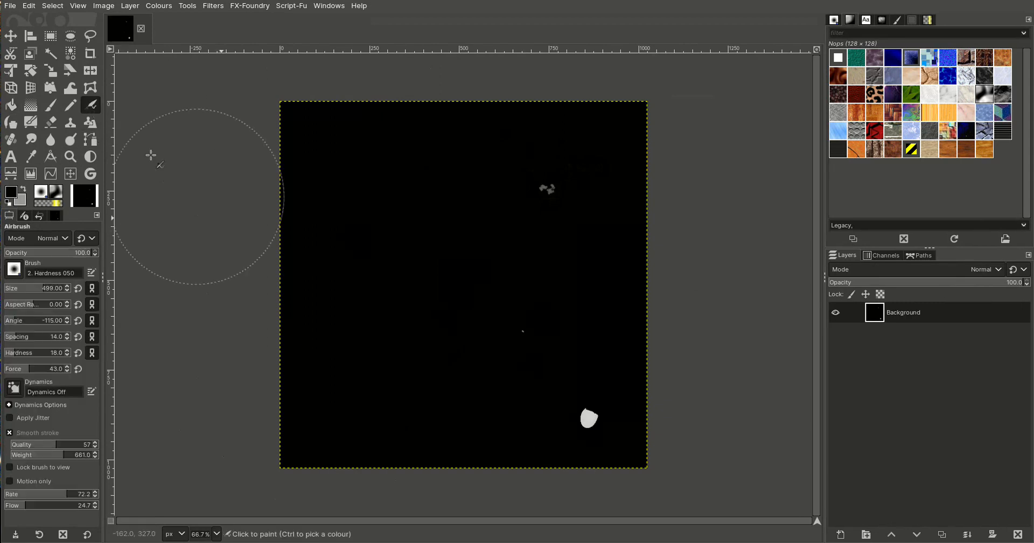
mouse_move(508, 319)
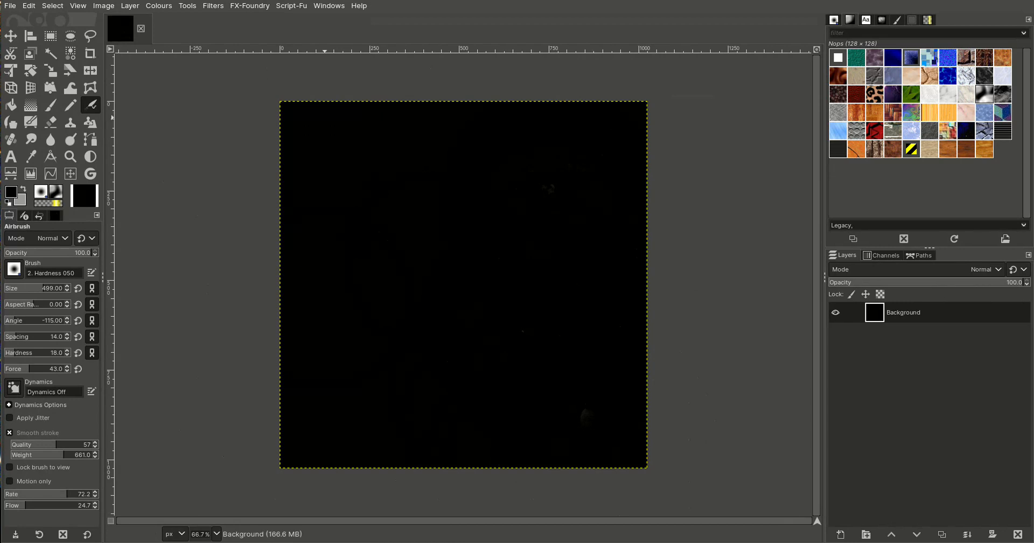
mouse_move(200, 13)
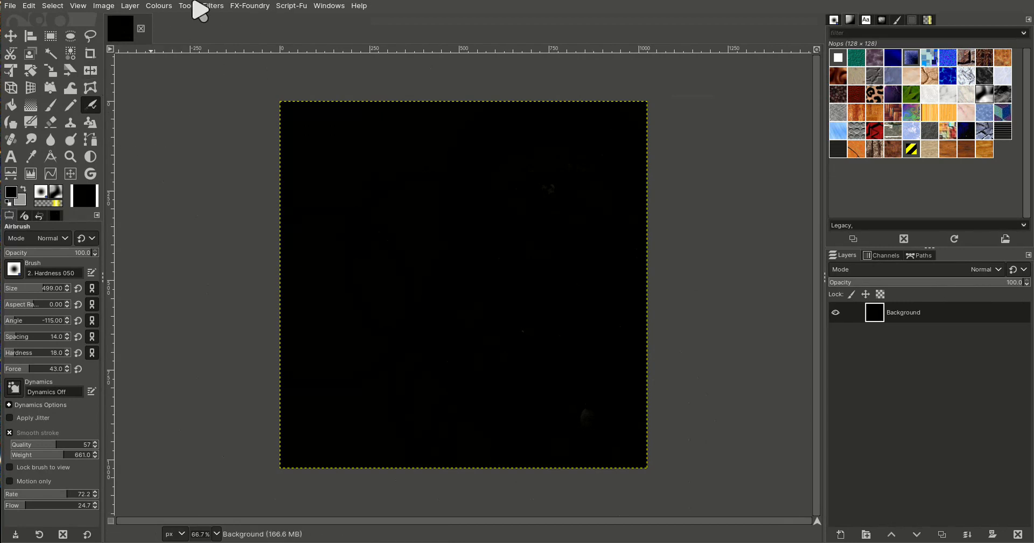
Render Difference Clouds and airbrush all four canvas edges dark toward black
left_click(248, 5)
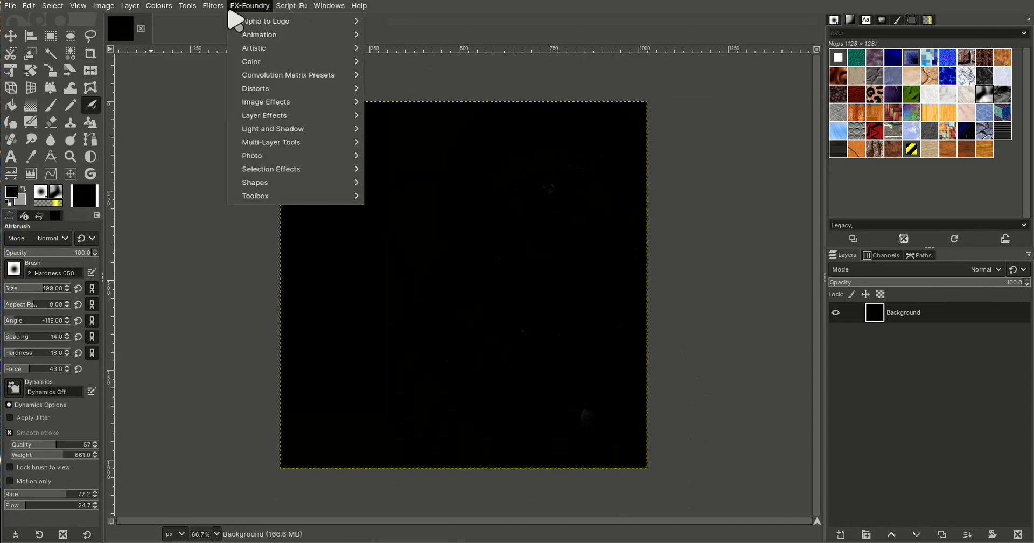
left_click(212, 5)
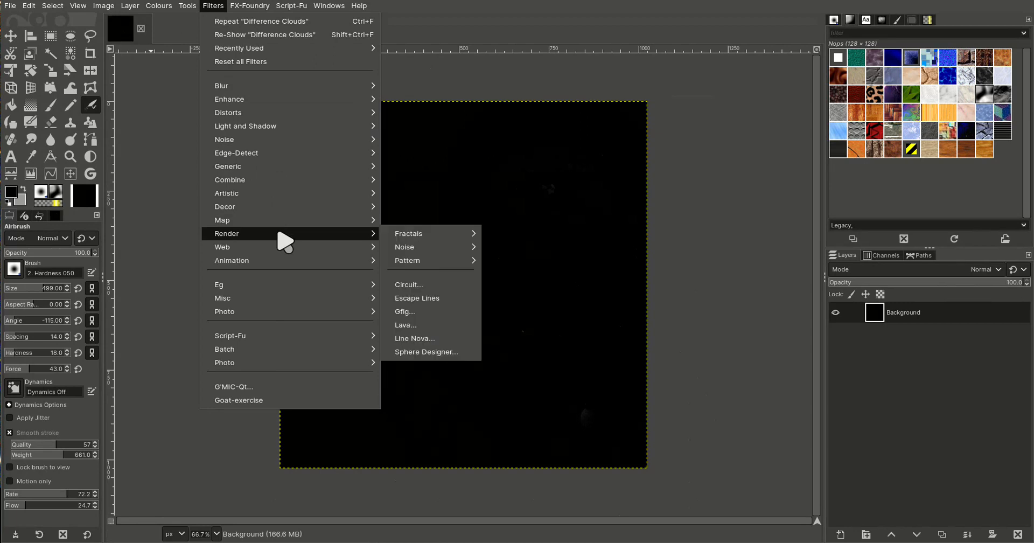
mouse_move(405, 247)
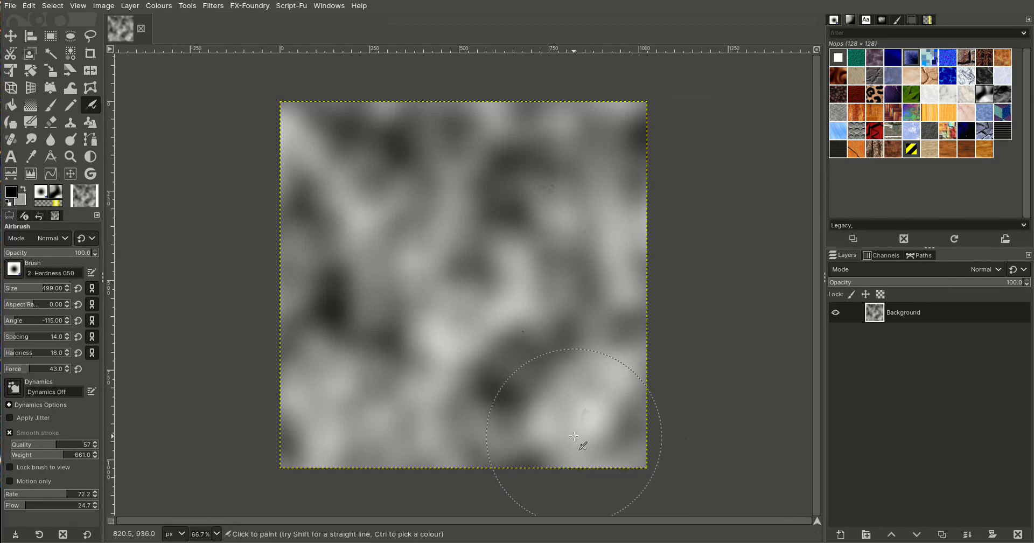
left_click_drag(575, 435, 643, 401)
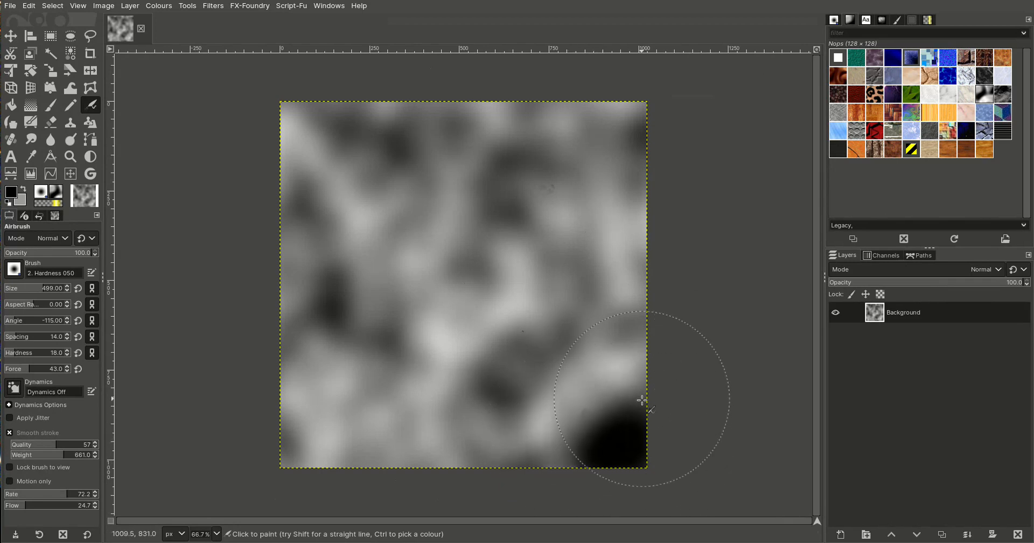
left_click_drag(644, 399, 613, 98)
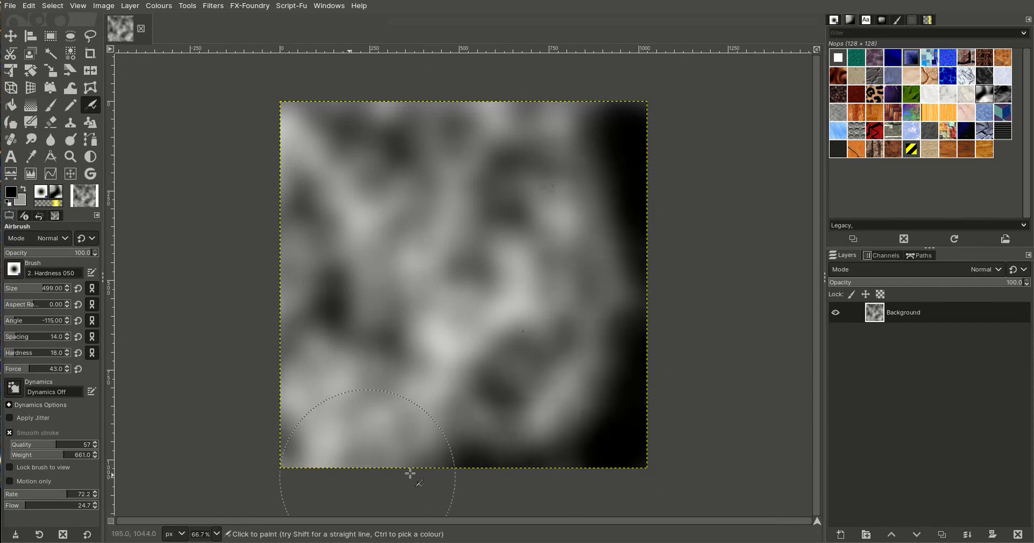
left_click_drag(416, 478, 277, 215)
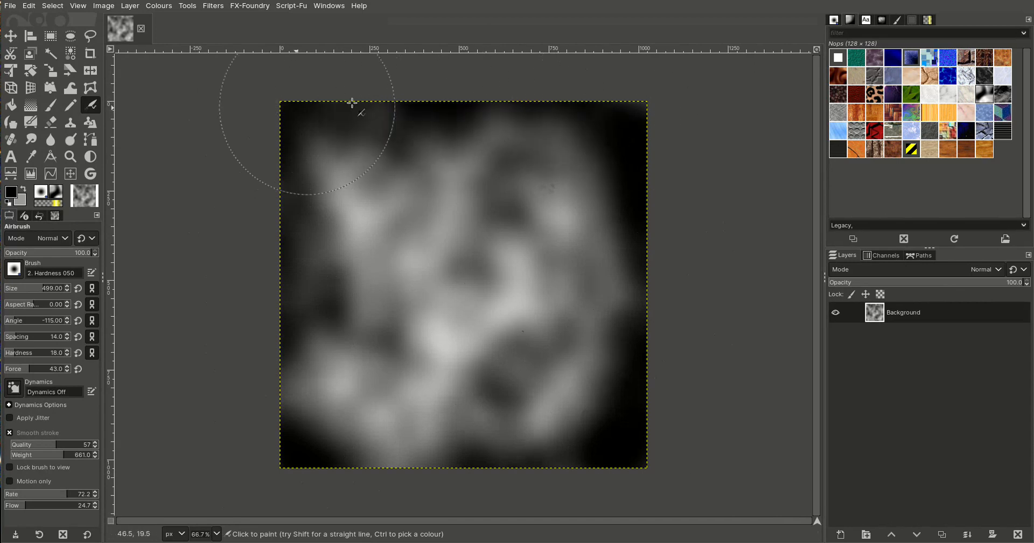
left_click_drag(353, 103, 292, 403)
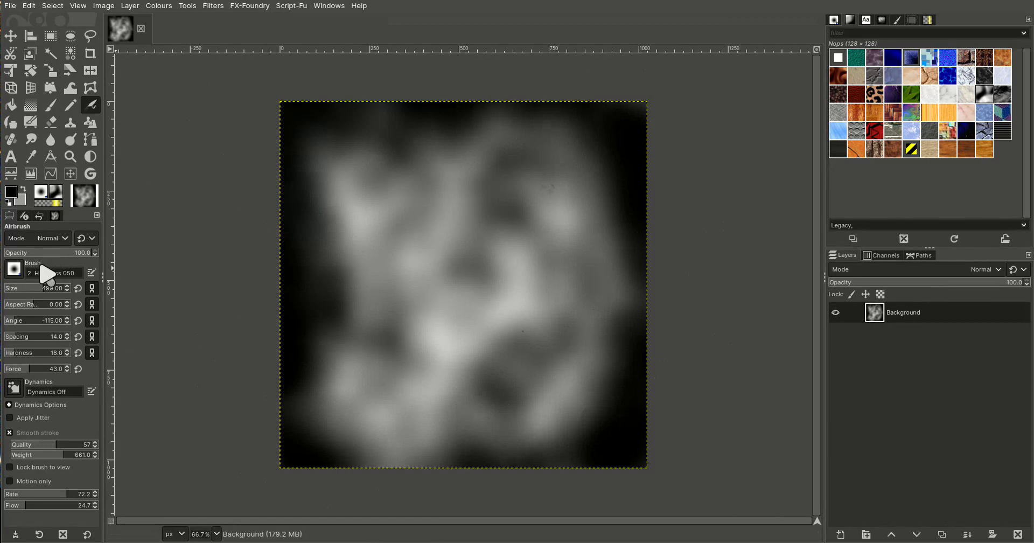
With a thin black airbrush, sketch a diagonal water line from left side down to the bottom
left_click_drag(53, 288, 40, 288)
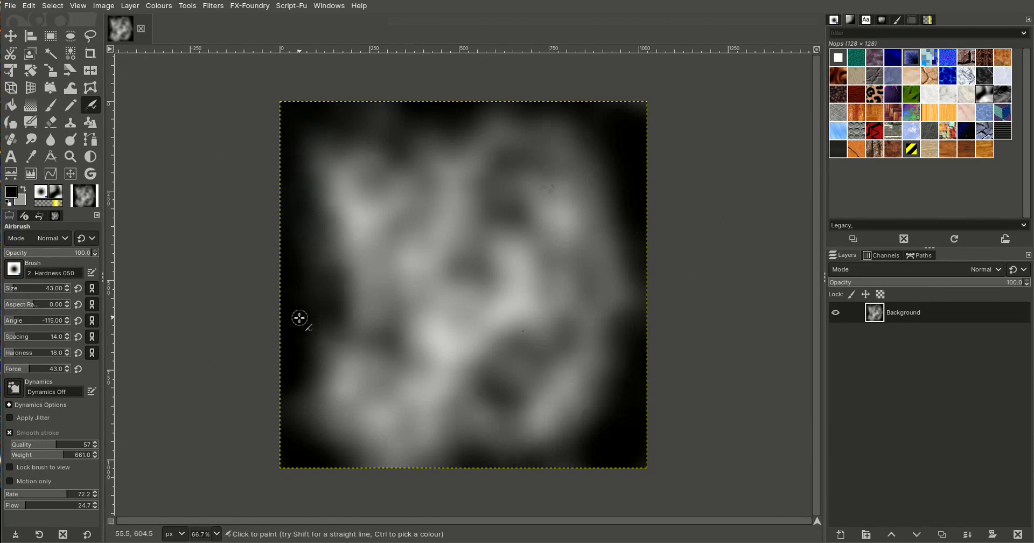
left_click_drag(299, 318, 357, 335)
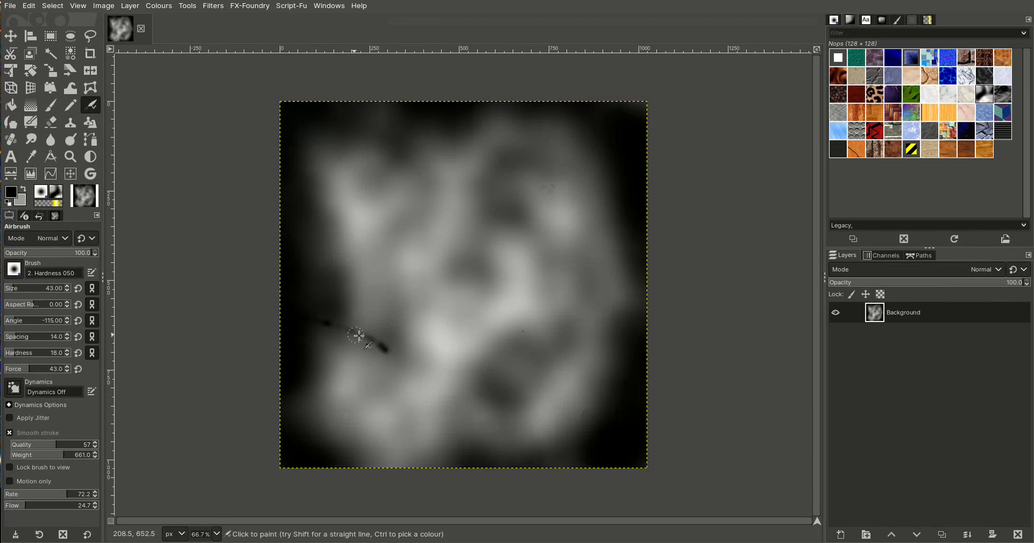
left_click_drag(354, 333, 445, 376)
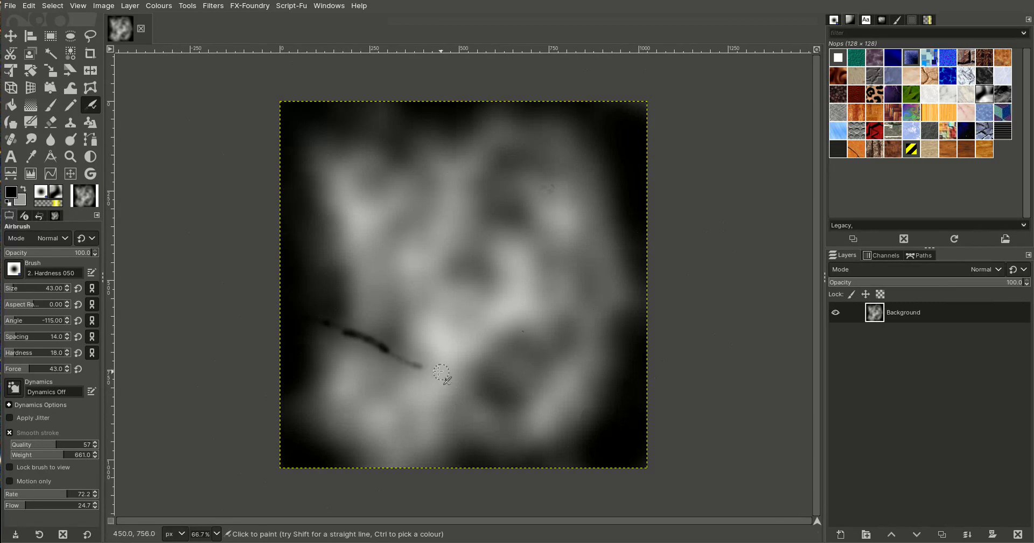
left_click_drag(442, 376, 535, 459)
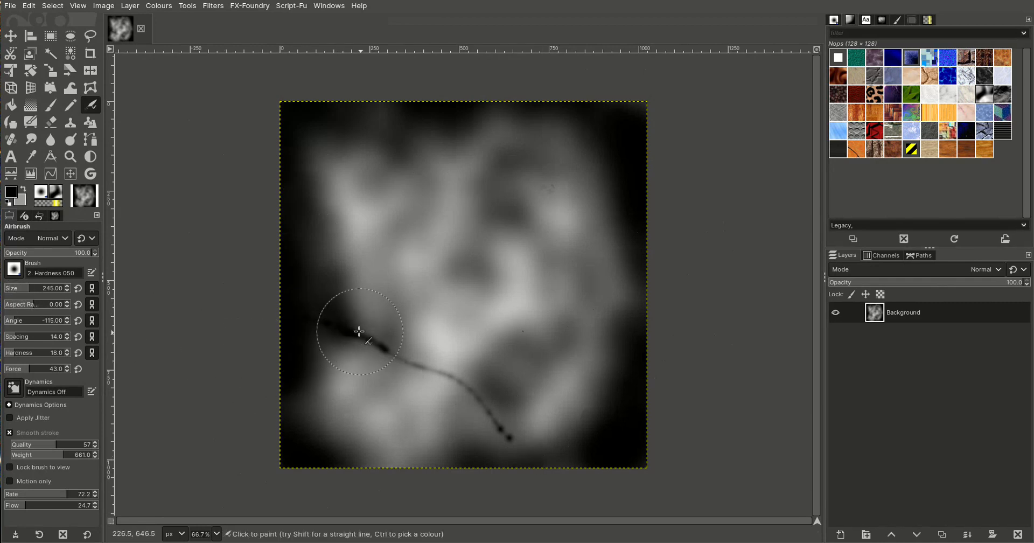
Widen the line into a broad dark strait and paint a dark inlet near the centre
left_click_drag(360, 330, 515, 428)
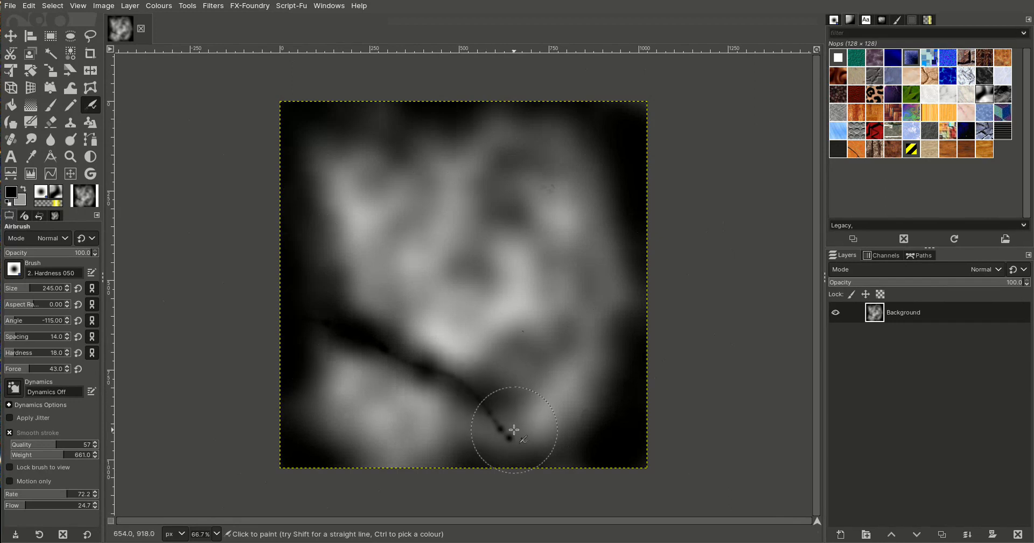
left_click_drag(513, 430, 349, 460)
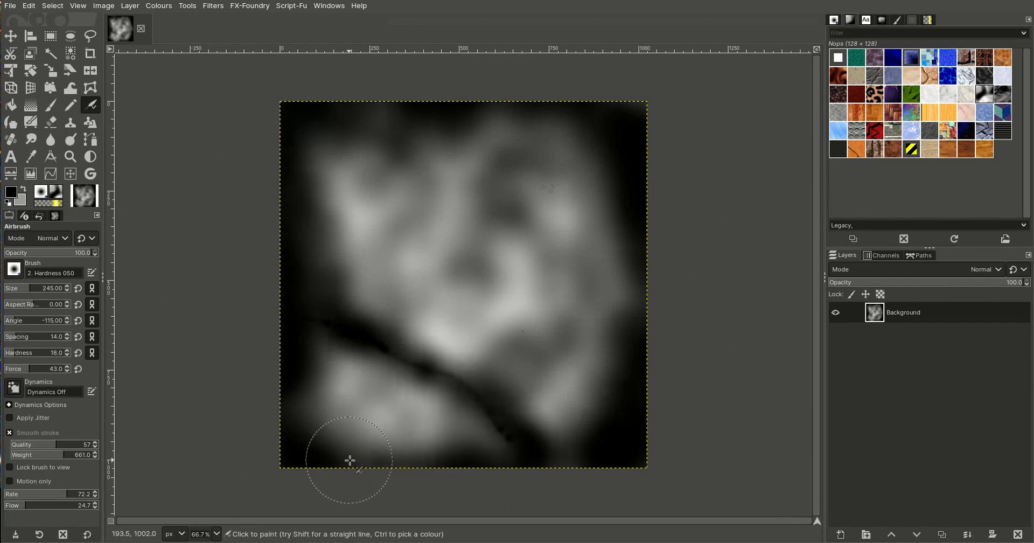
left_click_drag(350, 460, 424, 368)
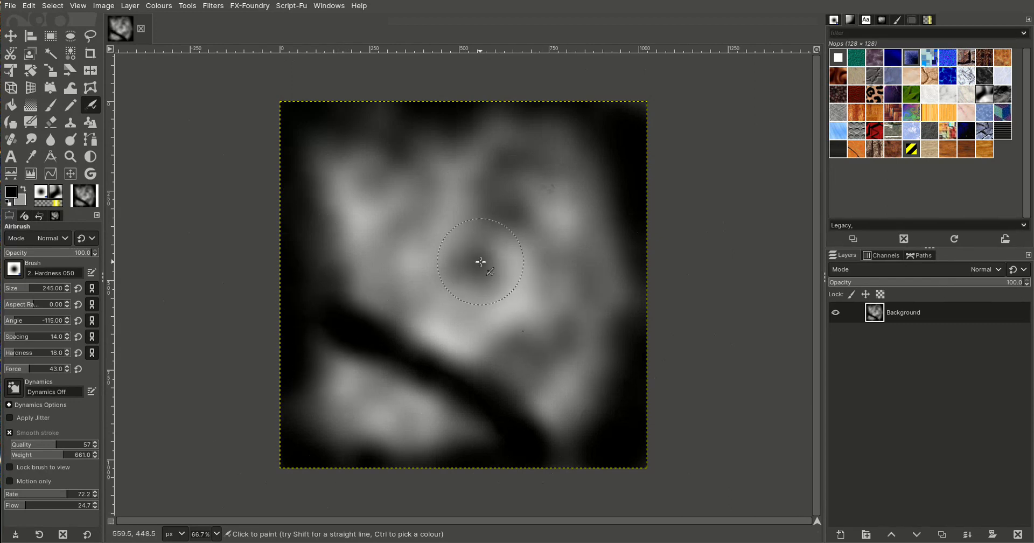
left_click_drag(481, 263, 490, 204)
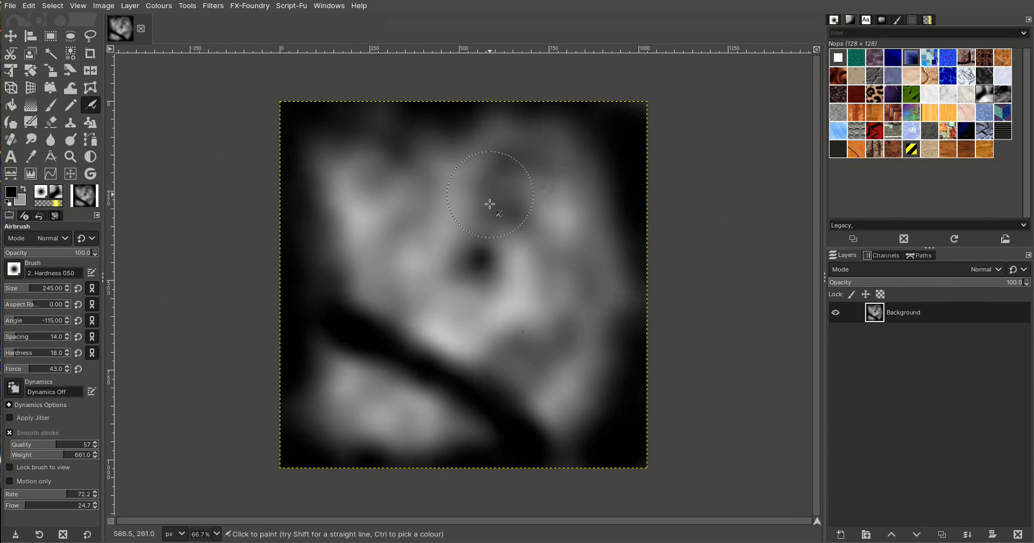
left_click_drag(489, 204, 468, 263)
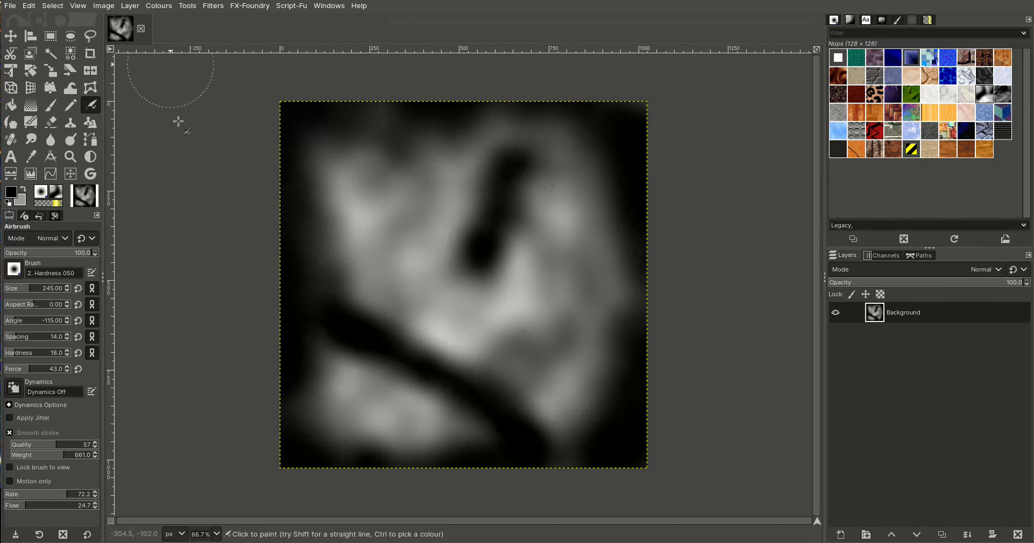
Darken the whole map with Brightness-Contrast, brightness about -65
left_click(103, 5)
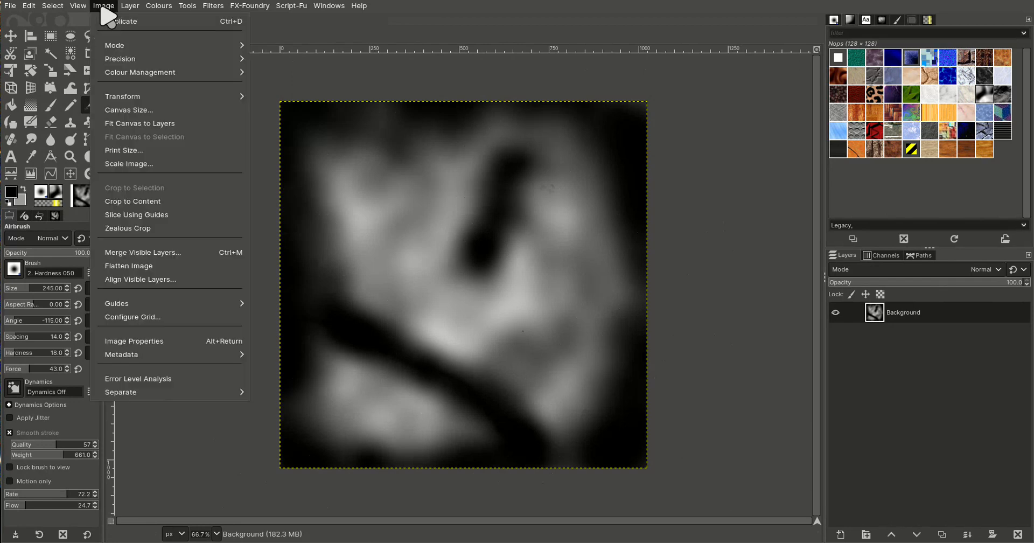
mouse_move(139, 42)
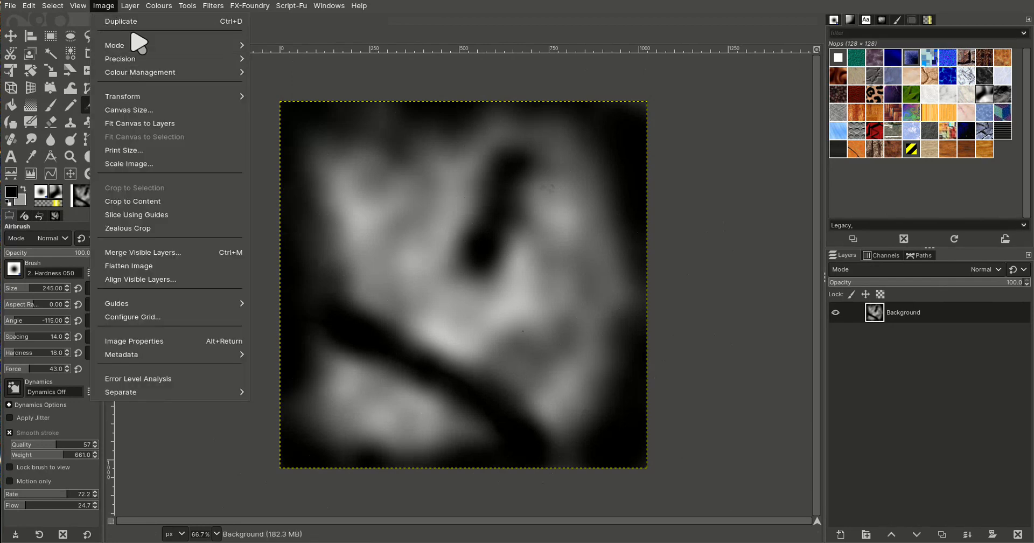
left_click(159, 6)
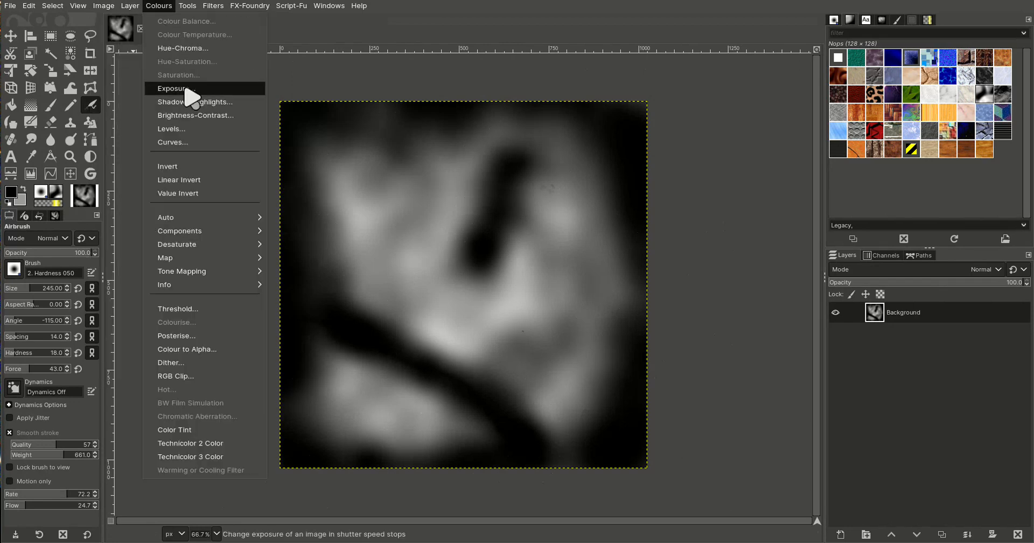
left_click(195, 116)
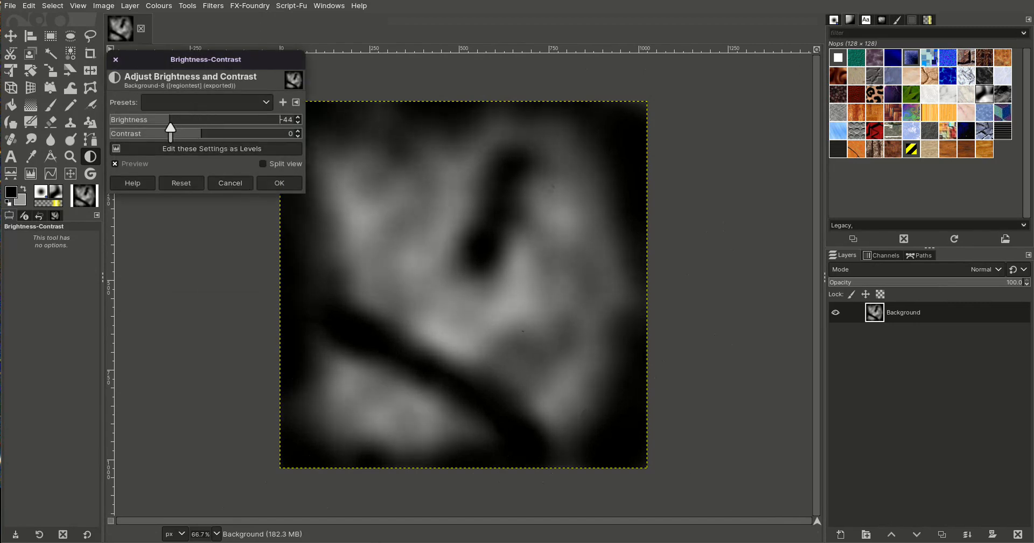
left_click_drag(170, 127, 155, 127)
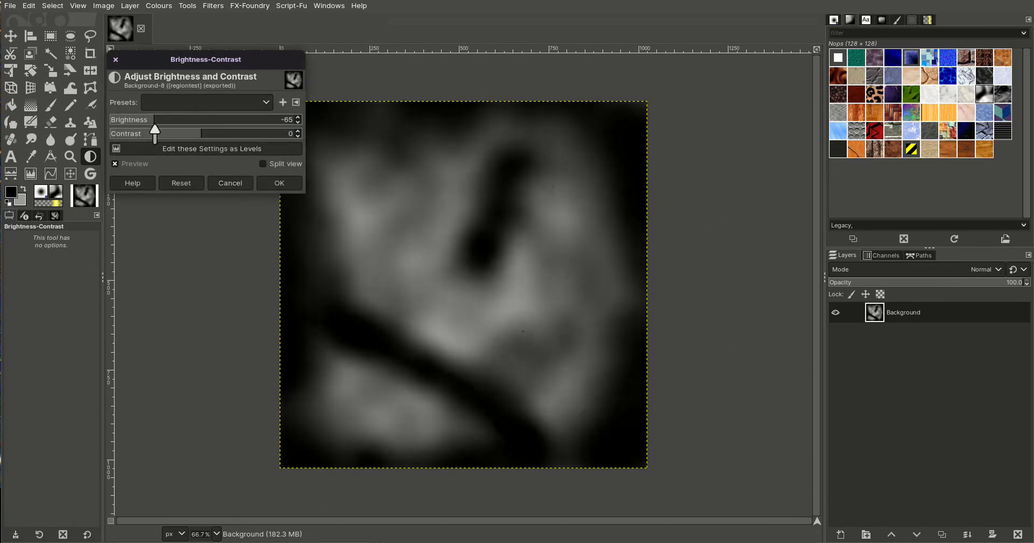
left_click(278, 183)
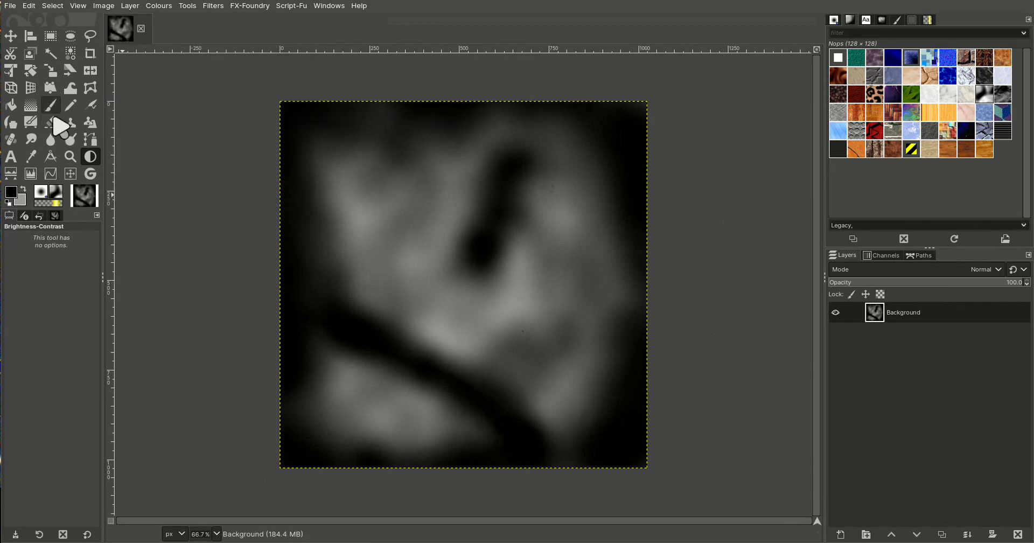
Re-export the image over regiontest.png
left_click(10, 6)
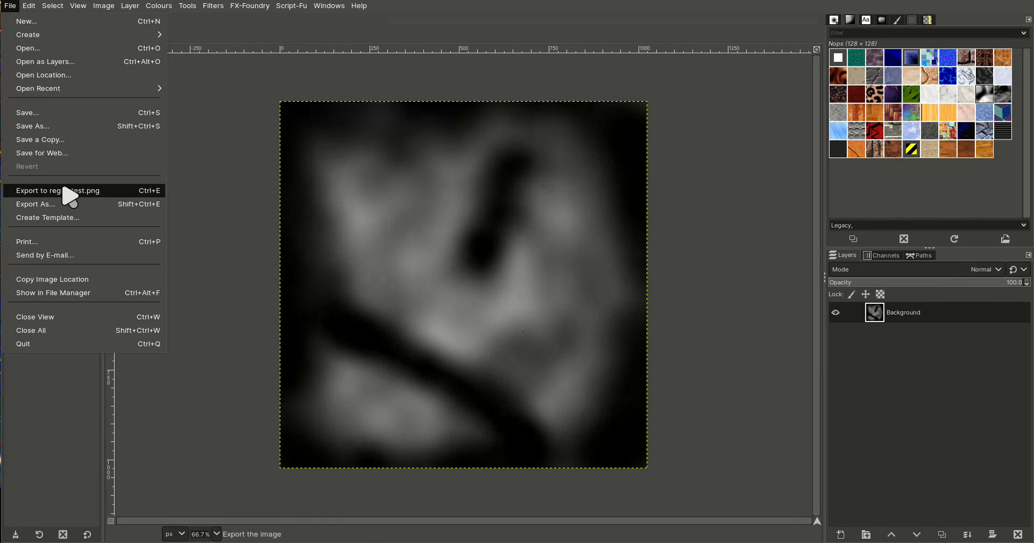
left_click(57, 190)
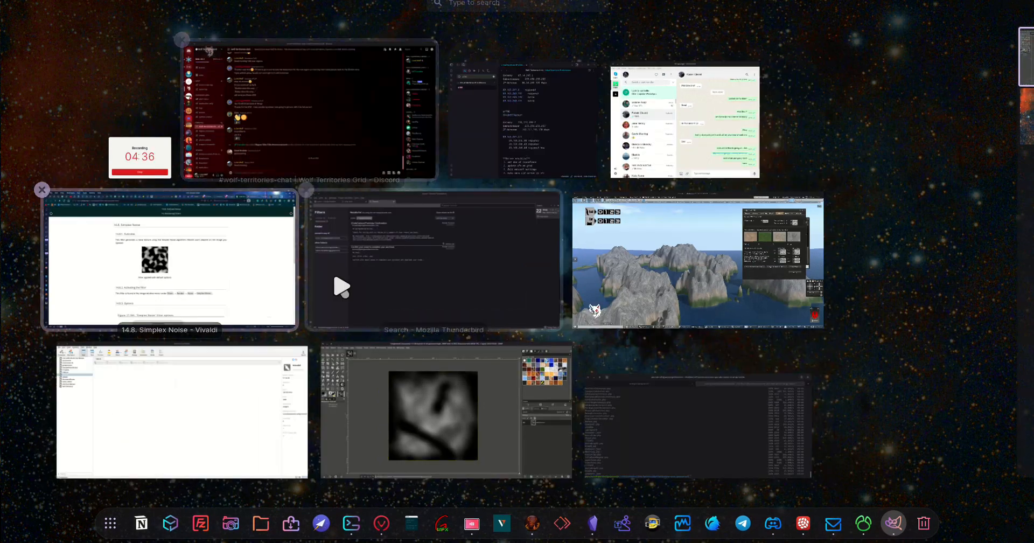
Switch to Firestorm and pick regiontest.png in the Load RAW File dialog
left_click(698, 264)
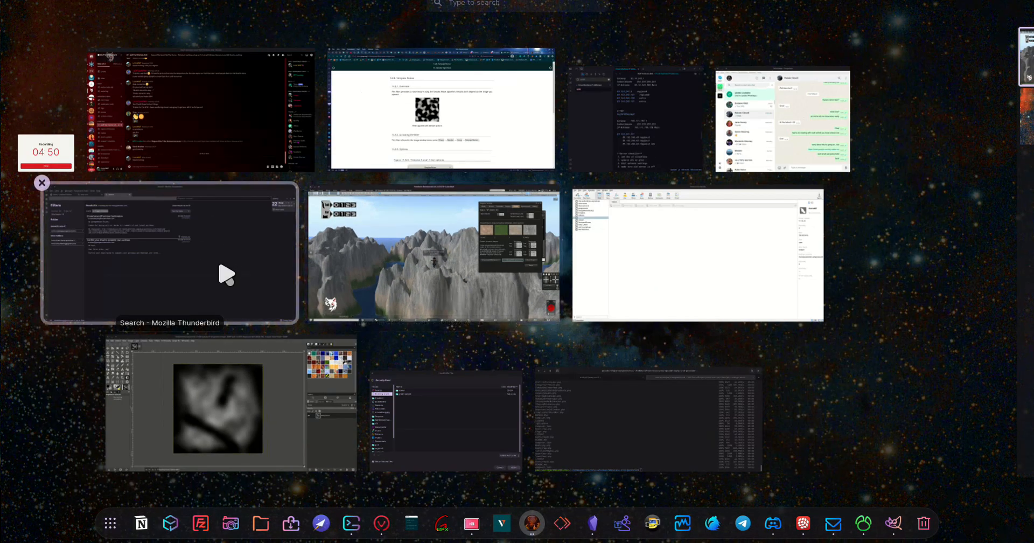
left_click(434, 254)
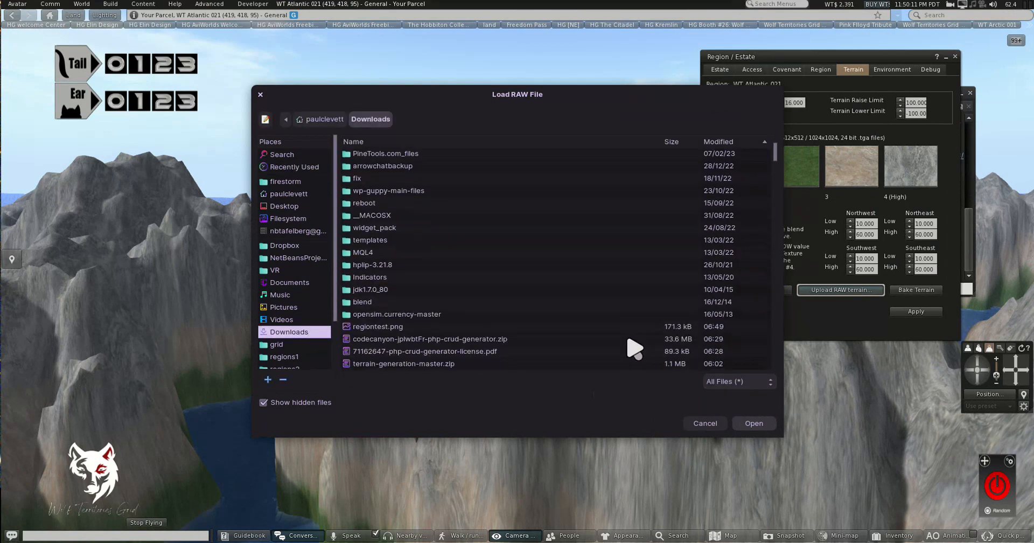
left_click(377, 326)
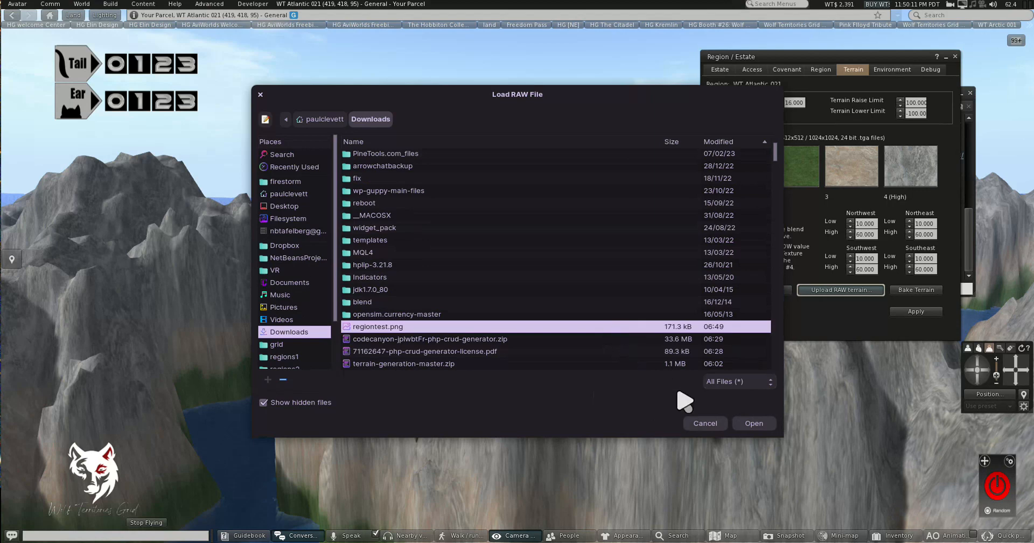
Load the chosen regiontest.png height map into the region terrain
left_click(753, 424)
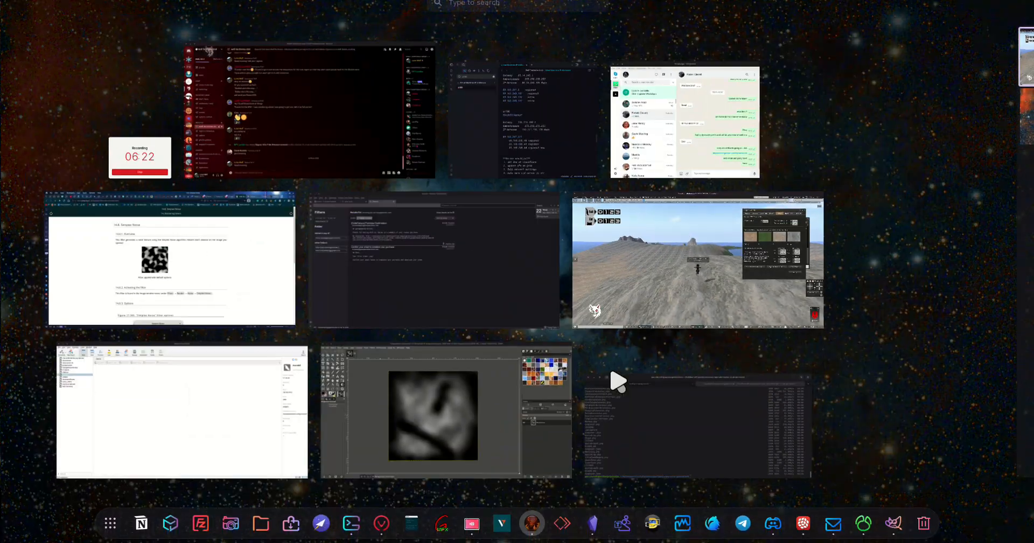
Scale the height map up to 2048 by 2048 pixels via Image > Scale Image
left_click(434, 416)
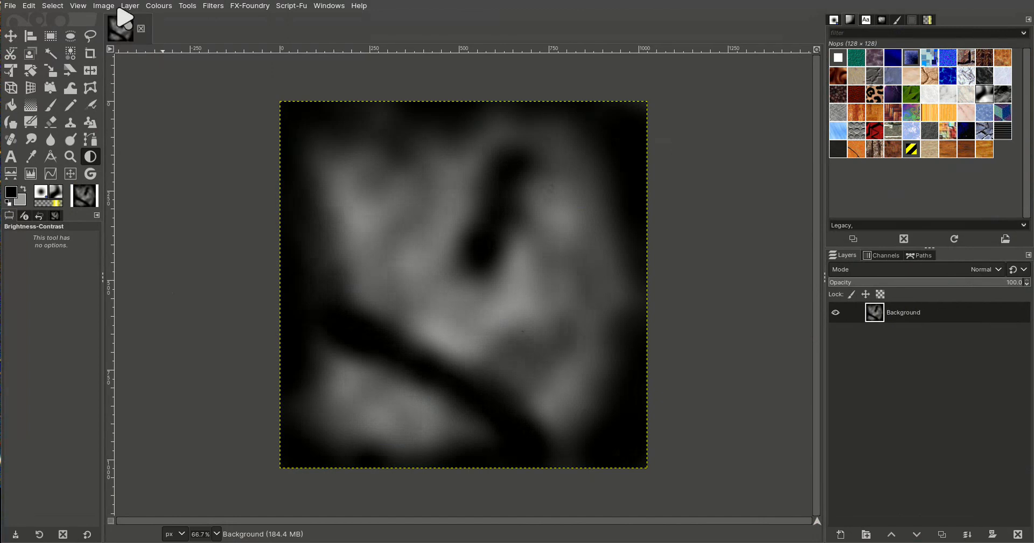
left_click(104, 5)
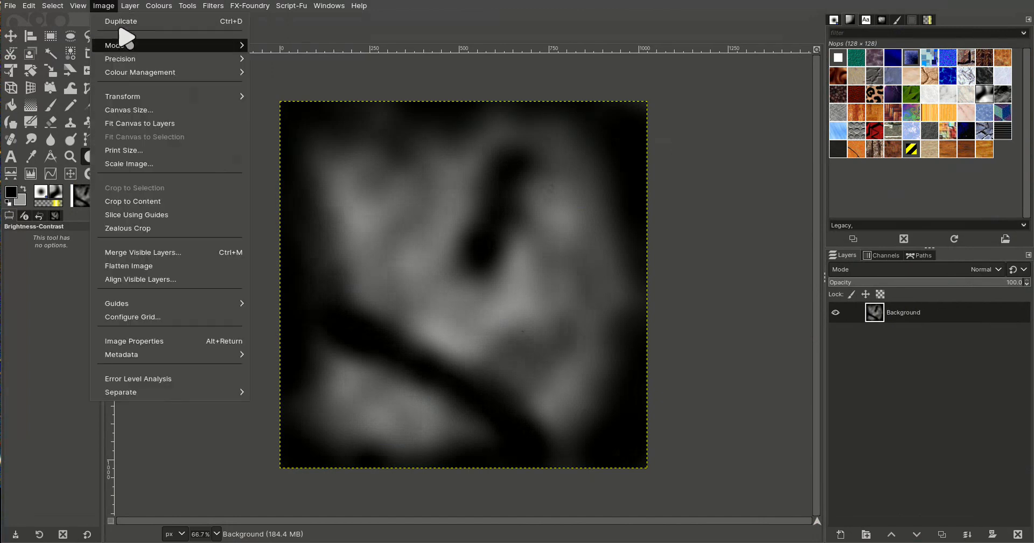
mouse_move(141, 72)
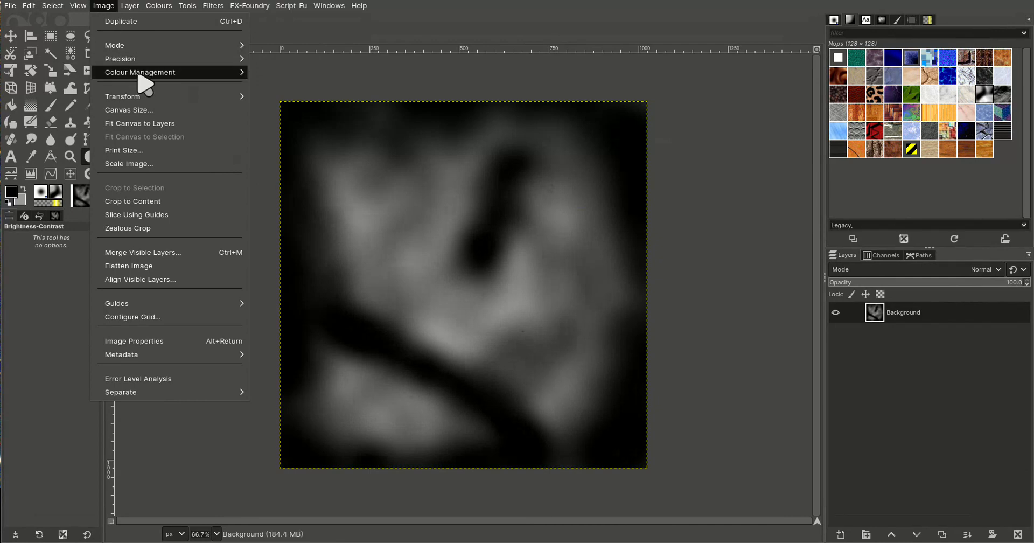
mouse_move(123, 96)
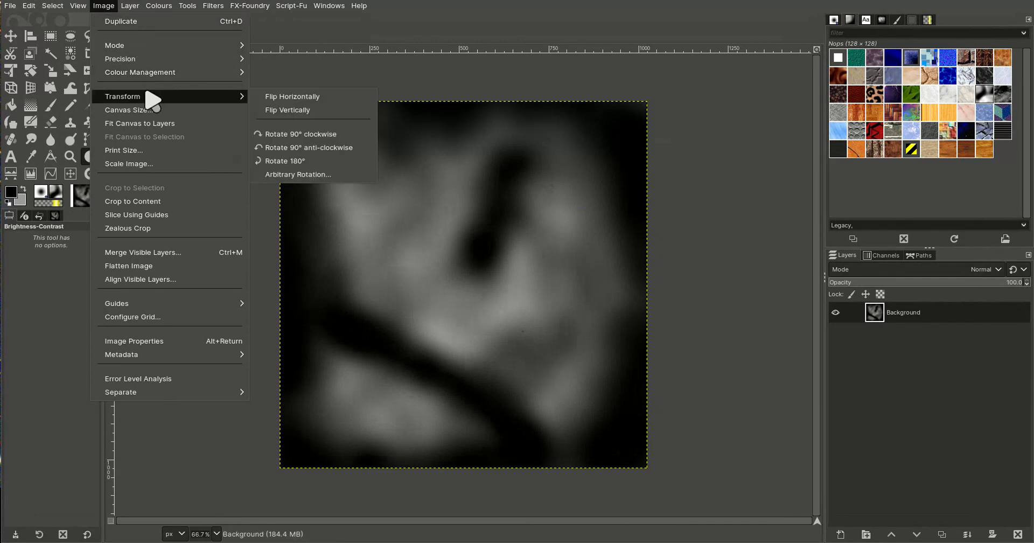
left_click(128, 164)
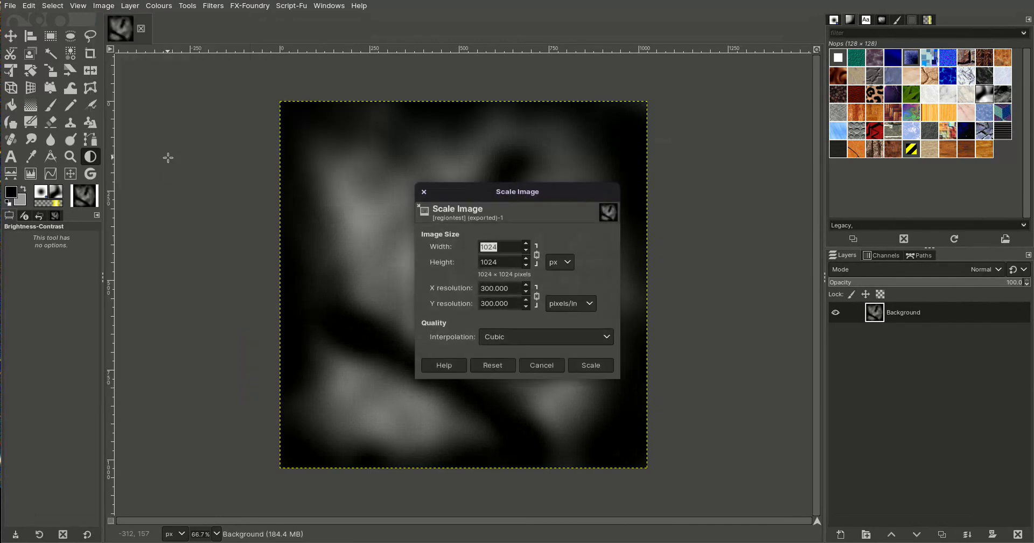
type("2048")
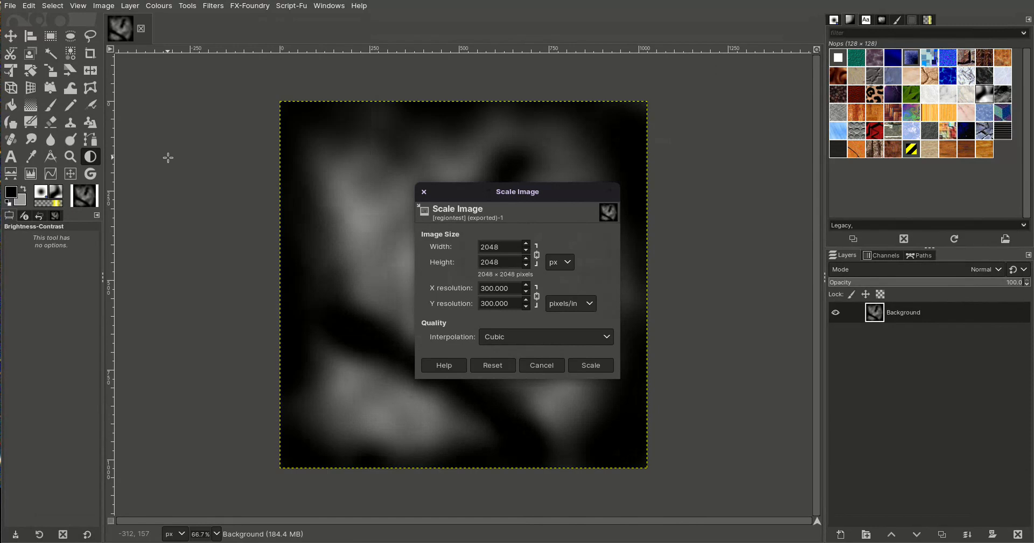
left_click(589, 366)
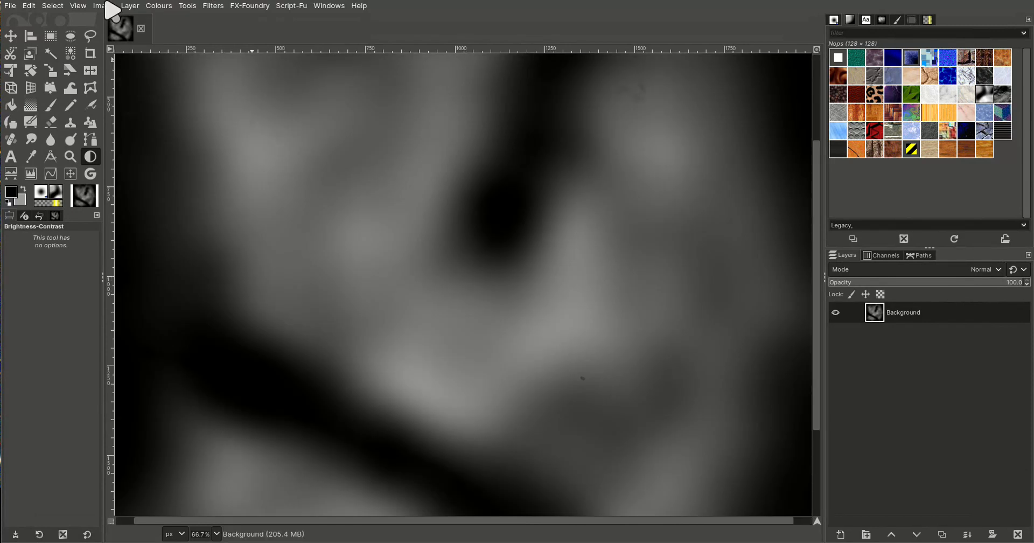
Show the enlarged image at actual pixel size (1:1 zoom)
left_click(78, 6)
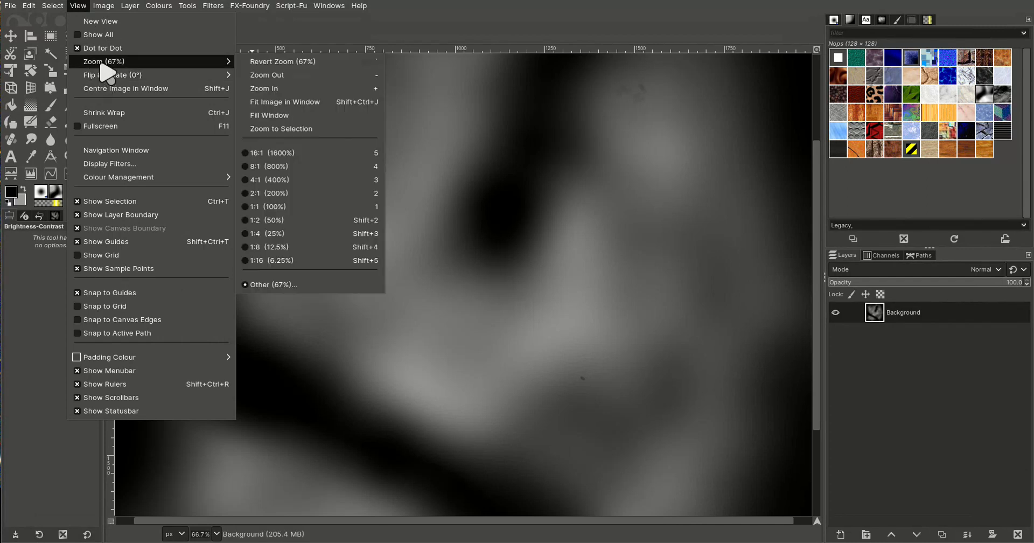
mouse_move(283, 206)
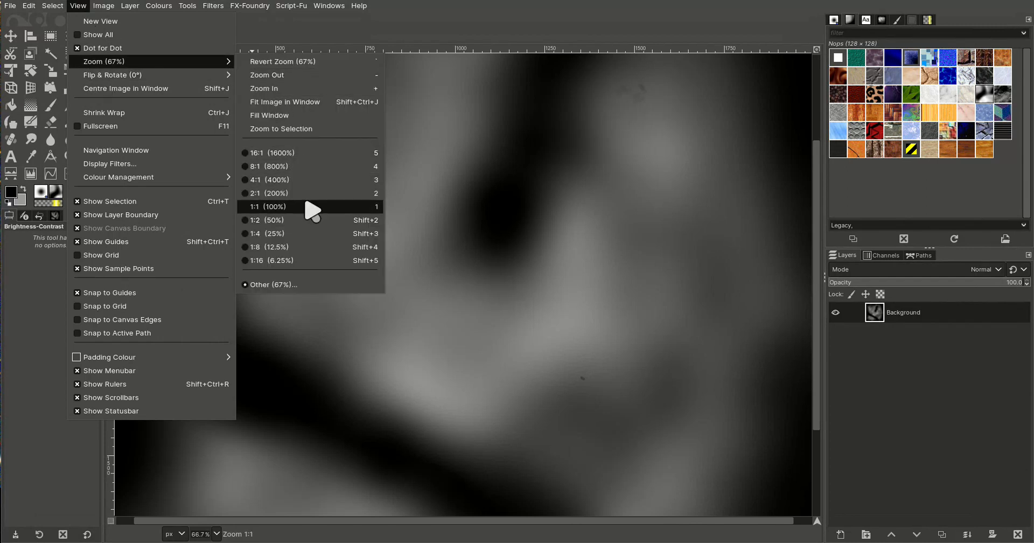
left_click(266, 206)
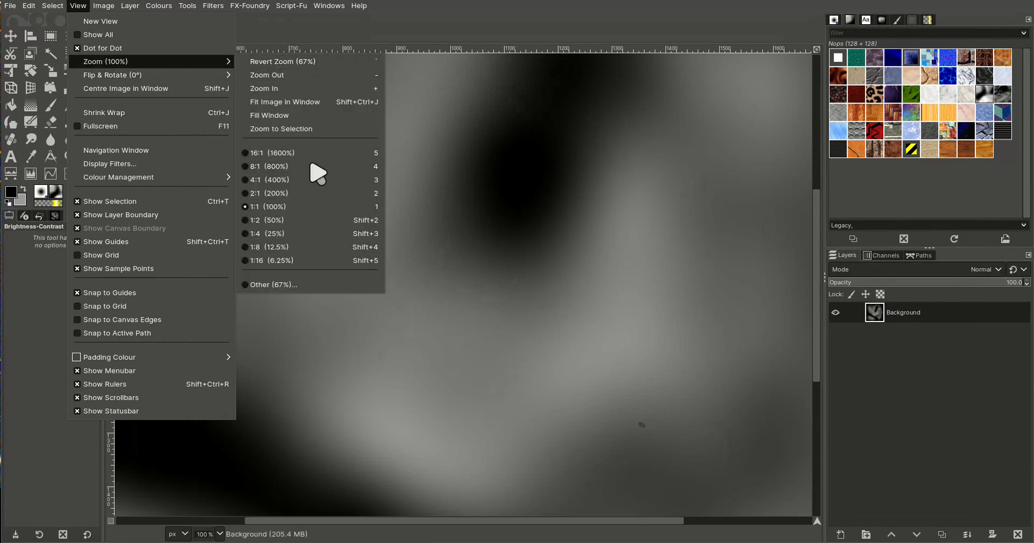
left_click(284, 101)
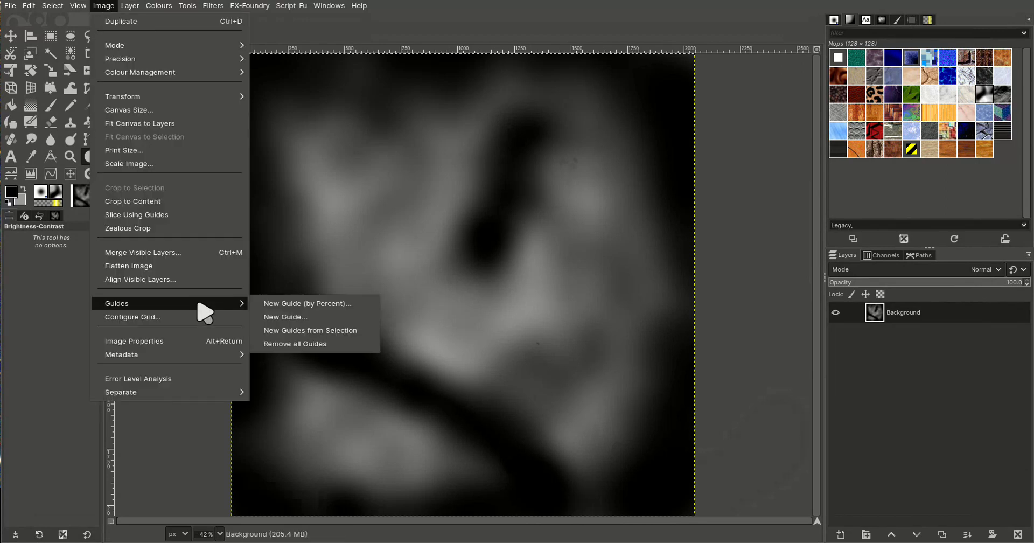
Add a horizontal and a vertical guide at 50 percent, crossing at the image centre
left_click(307, 304)
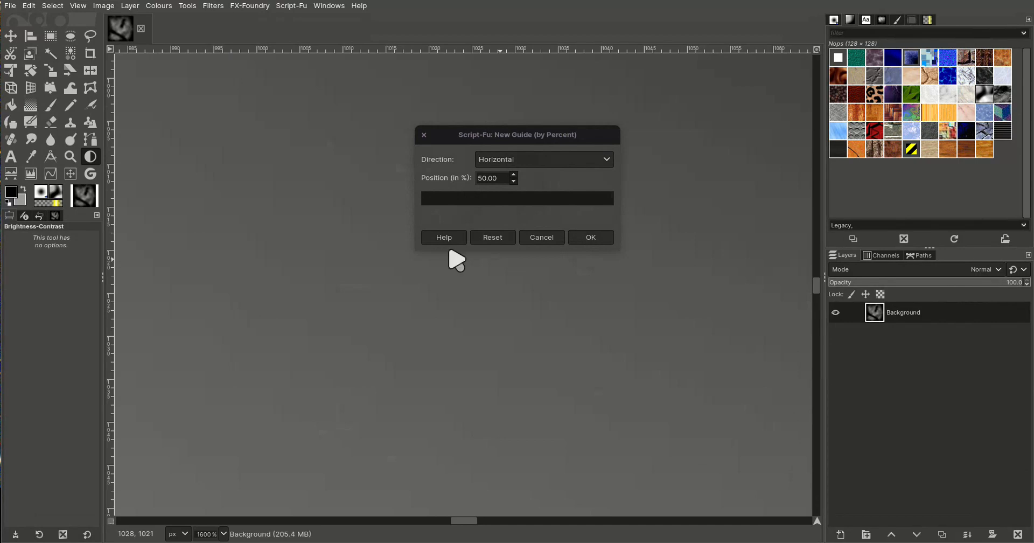
left_click(590, 238)
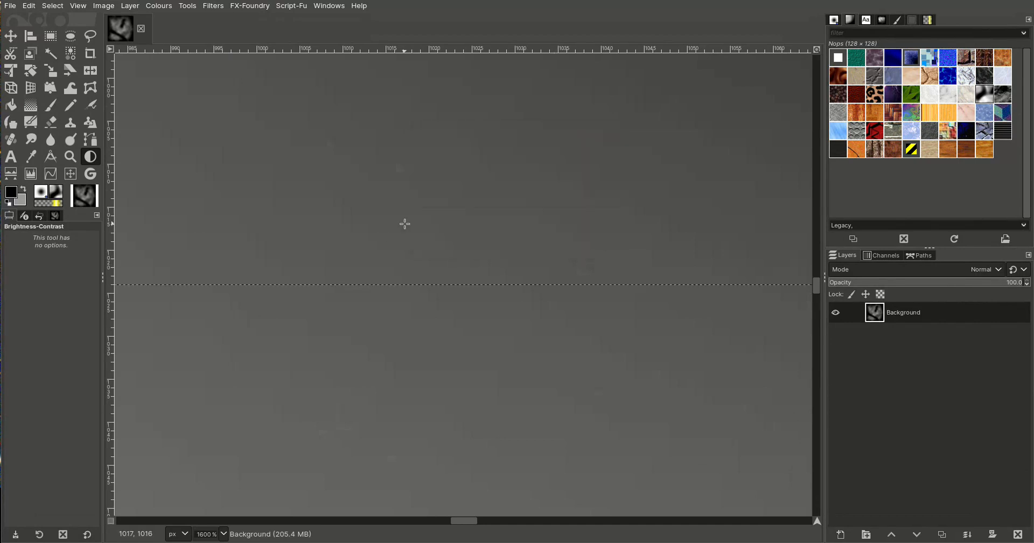
left_click(104, 6)
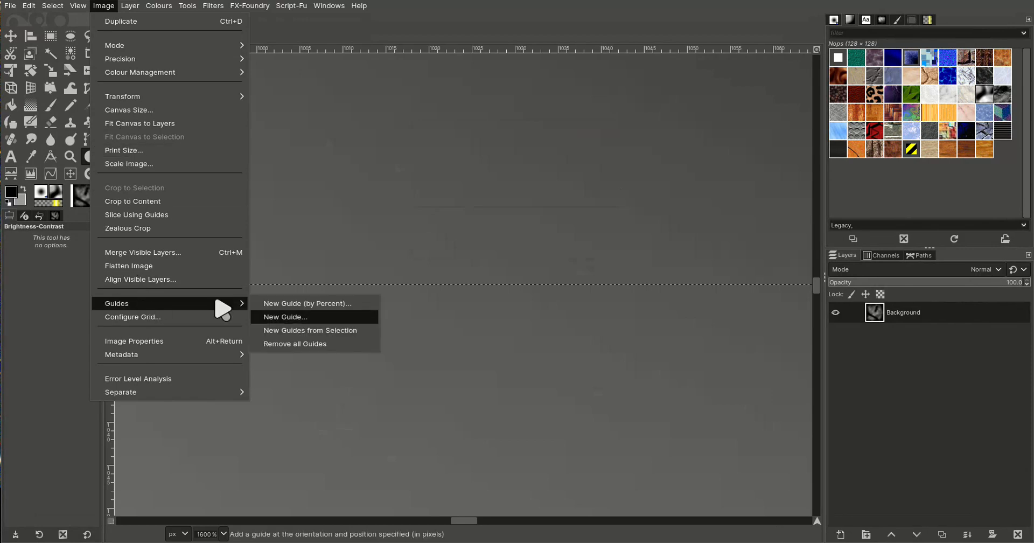
left_click(307, 304)
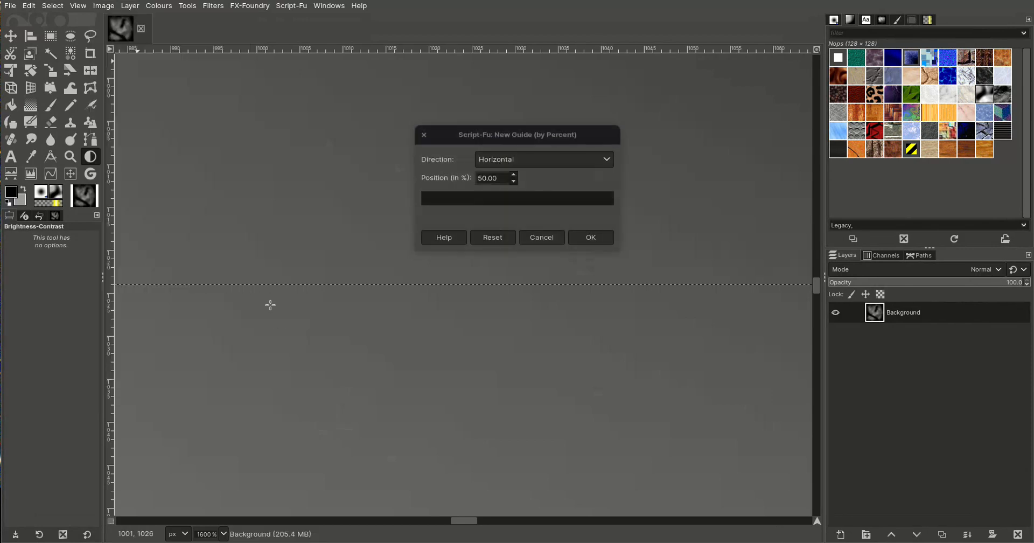
left_click(542, 159)
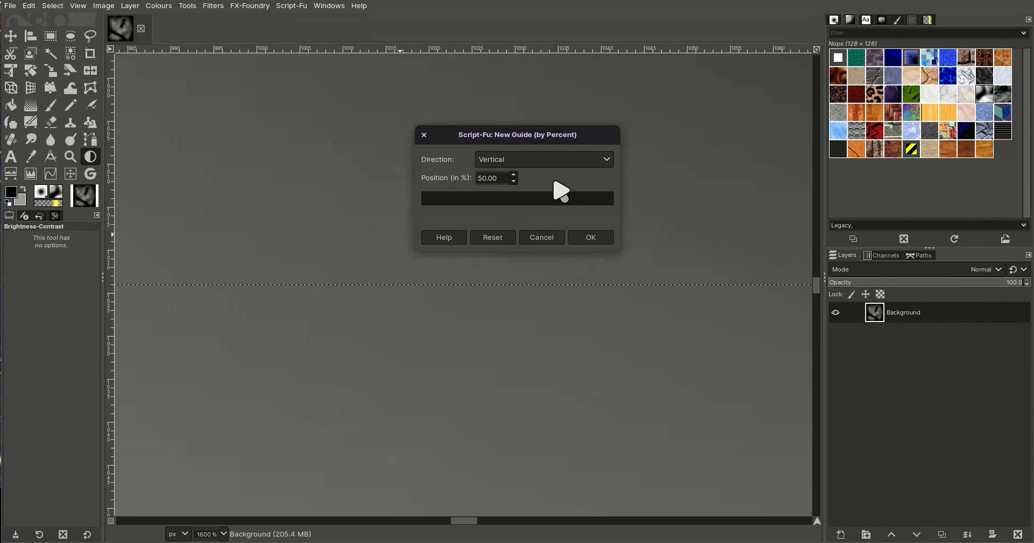
left_click(589, 237)
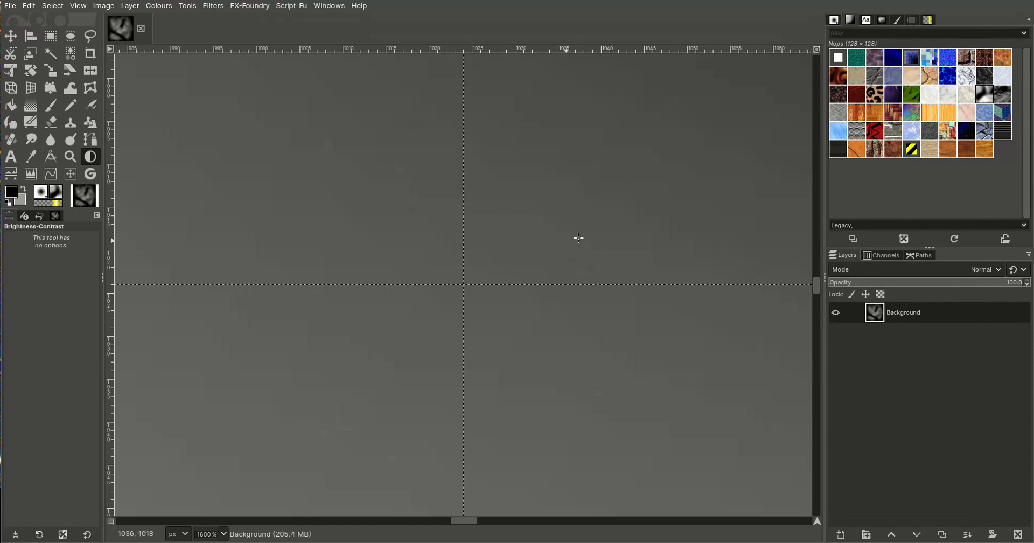
Zoom the guided image to fill the window
left_click(78, 6)
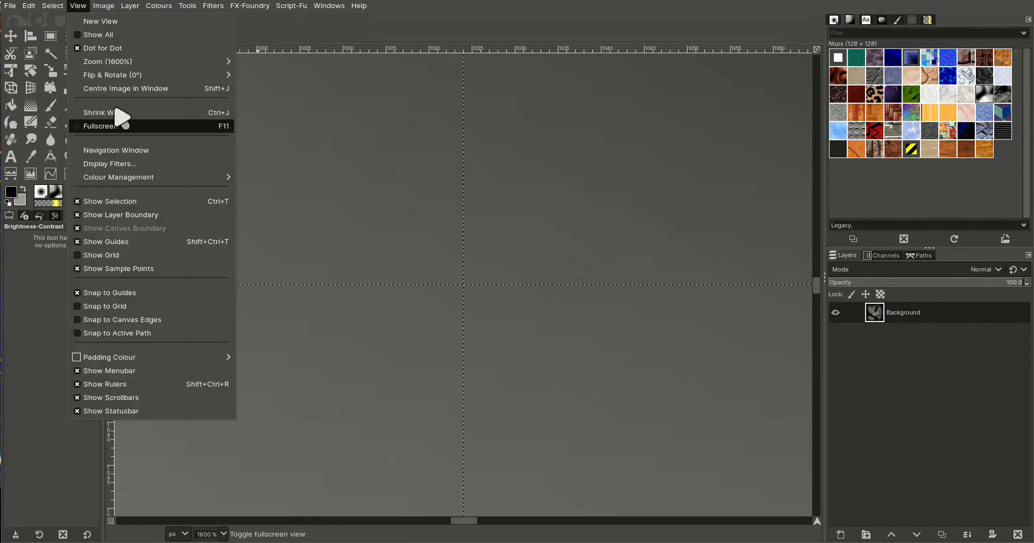
mouse_move(152, 87)
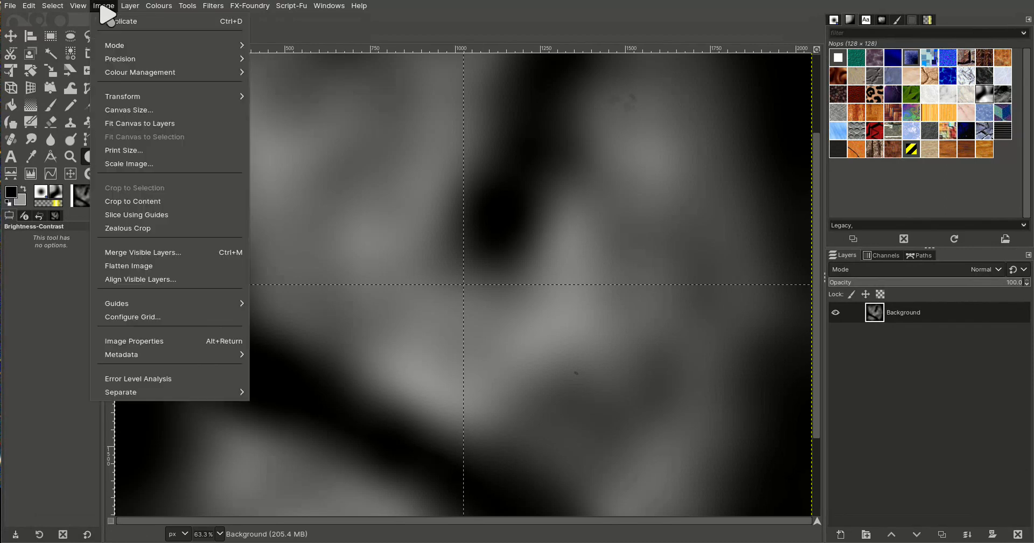
left_click(77, 5)
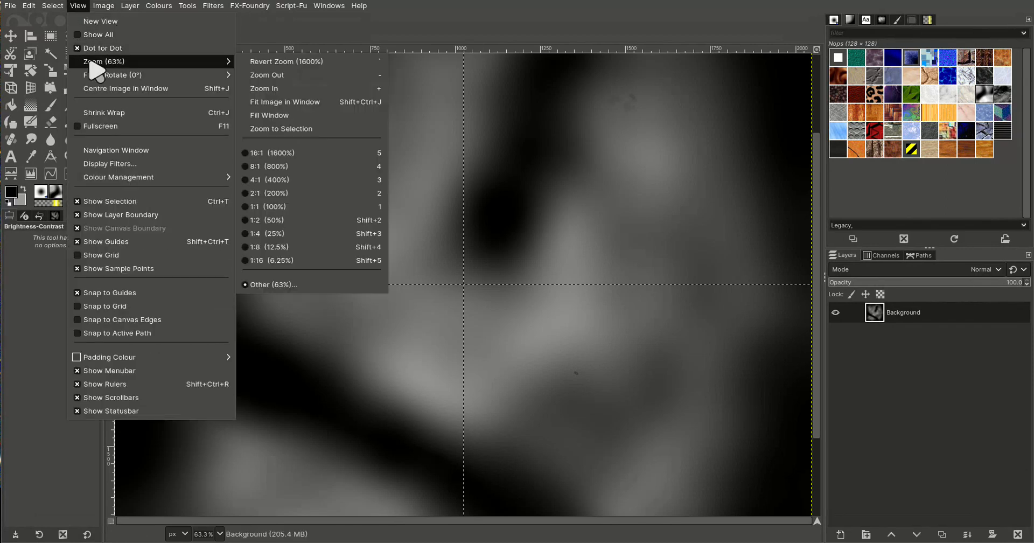
mouse_move(284, 115)
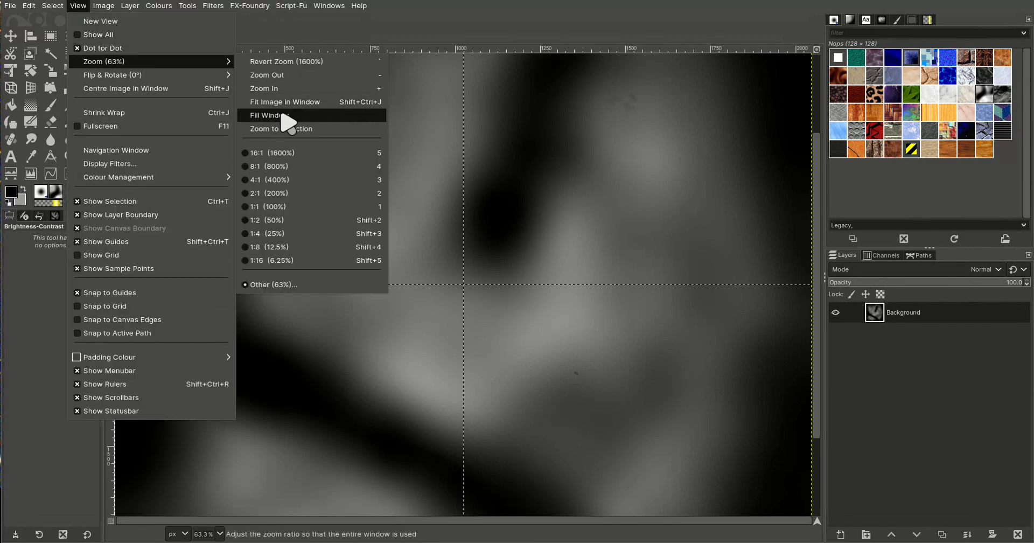
left_click(266, 116)
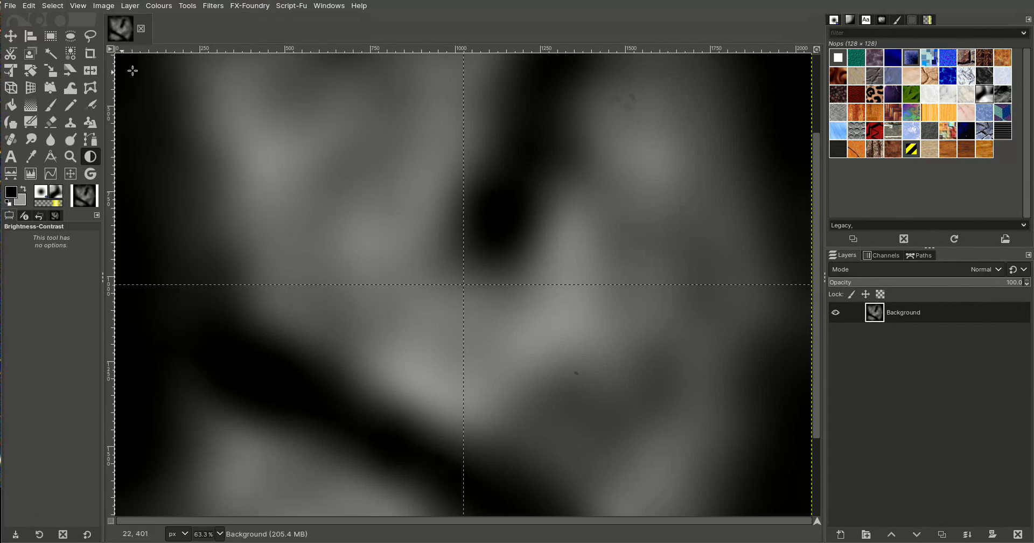
Slice the height map along the guides into four quarter tile images
left_click(104, 6)
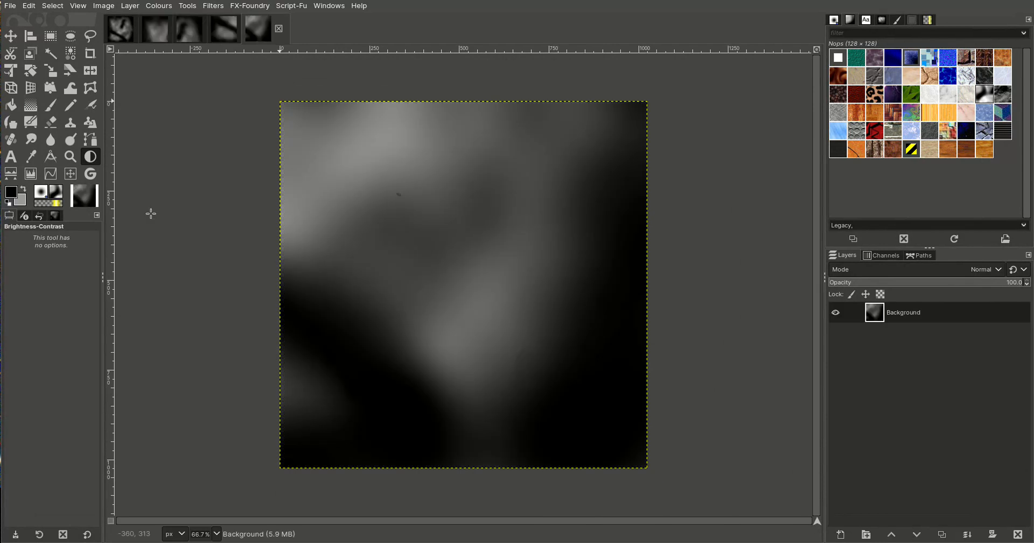
mouse_move(187, 46)
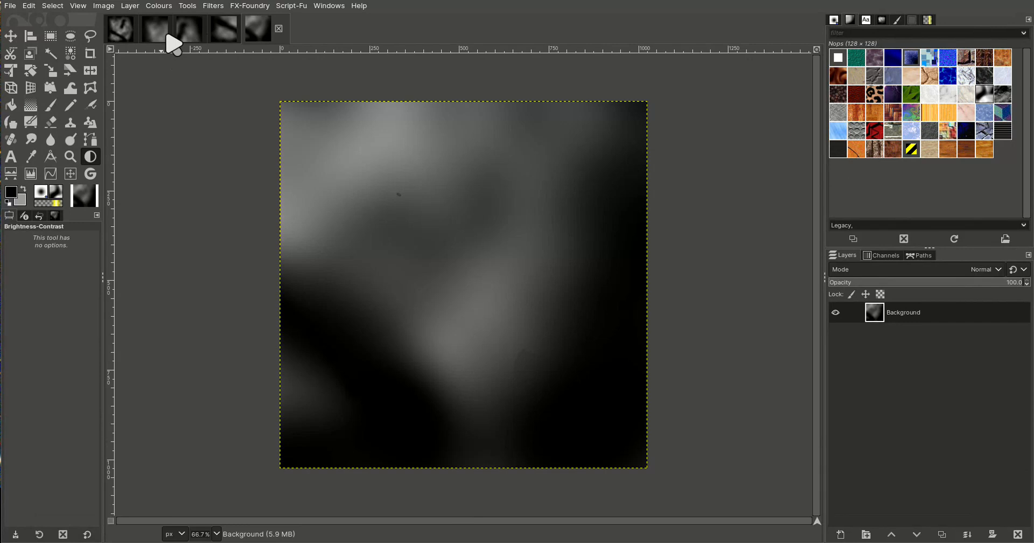
mouse_move(254, 48)
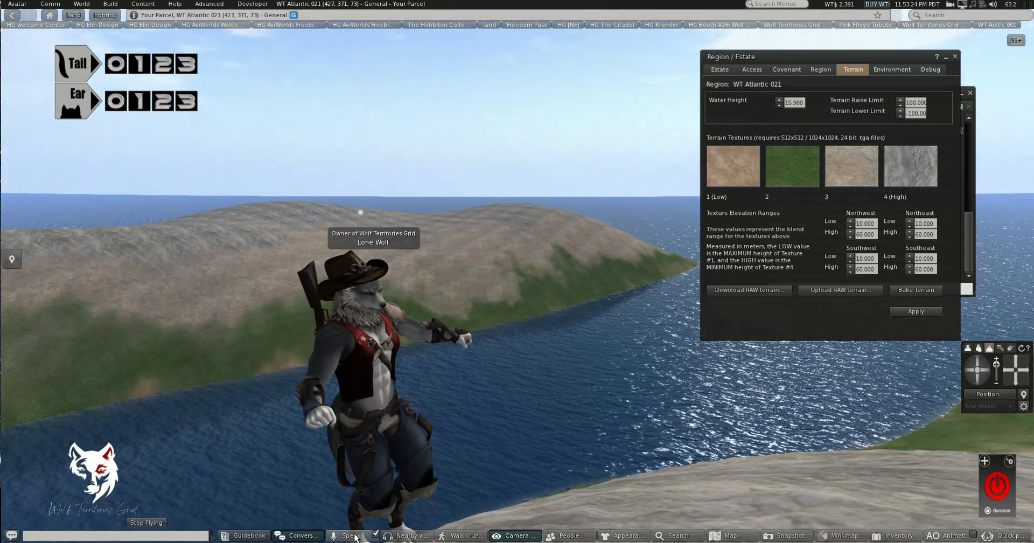
Switch from Firestorm Viewer to the browser showing GIMP's Simplex Noise help page
left_click(350, 536)
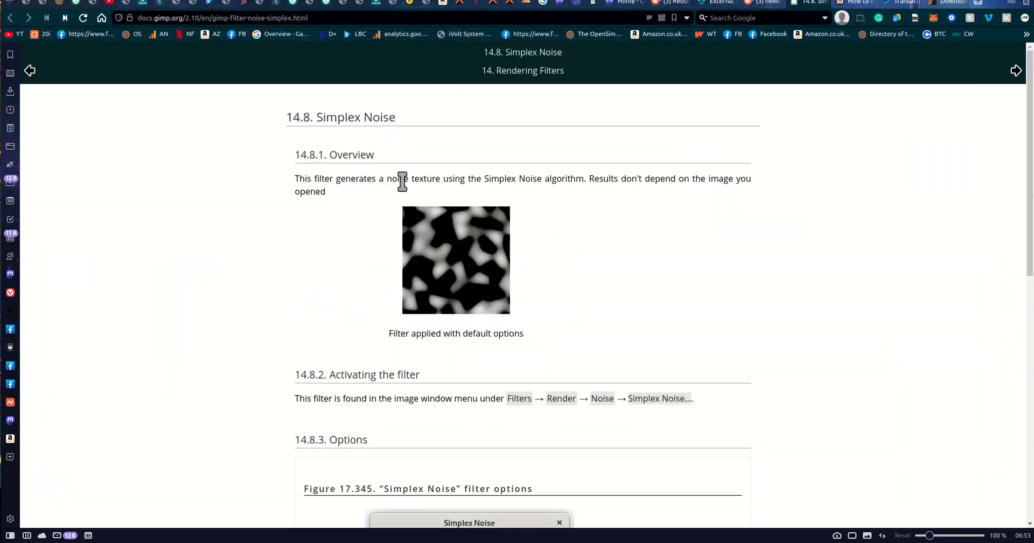
Visit the opensimsocial Mastodon home feed and scroll the timeline
type("opensimsocial.com/home")
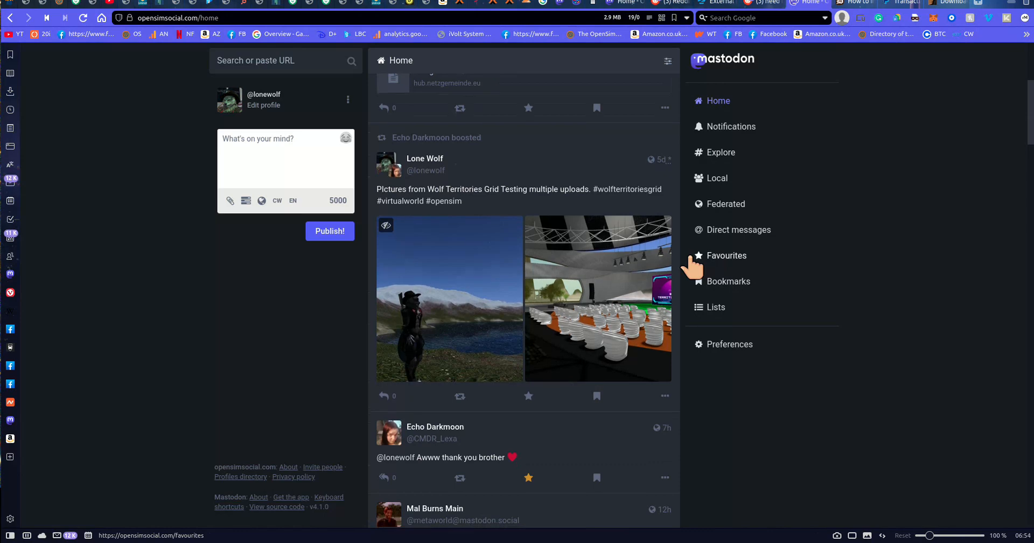
scroll("down", 3)
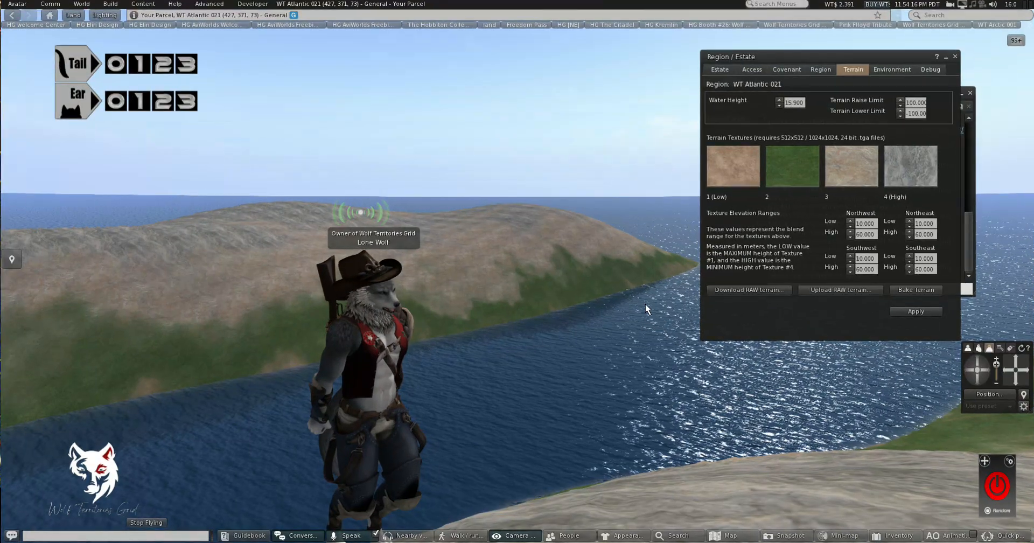
Search the inventory for 'display'
left_click(895, 535)
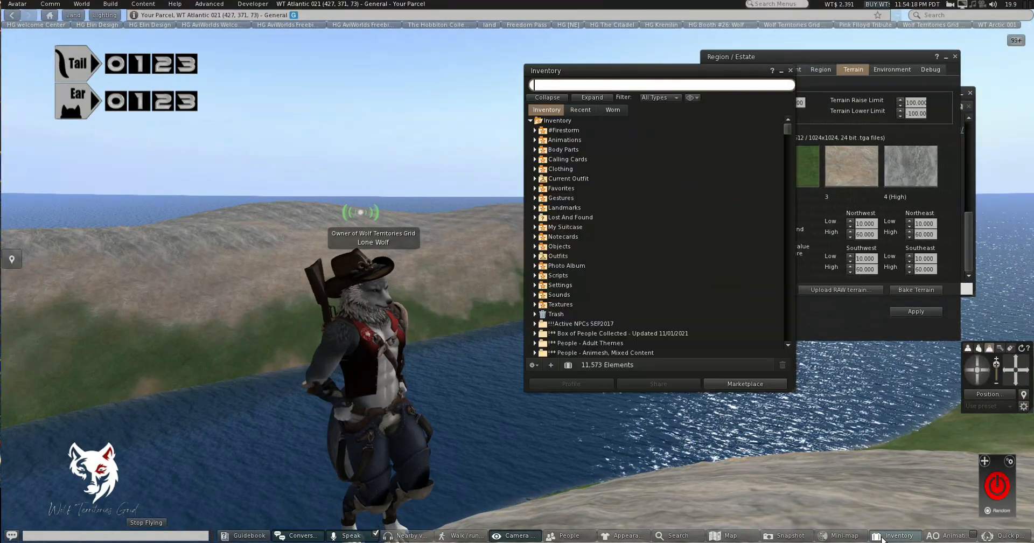
type("display")
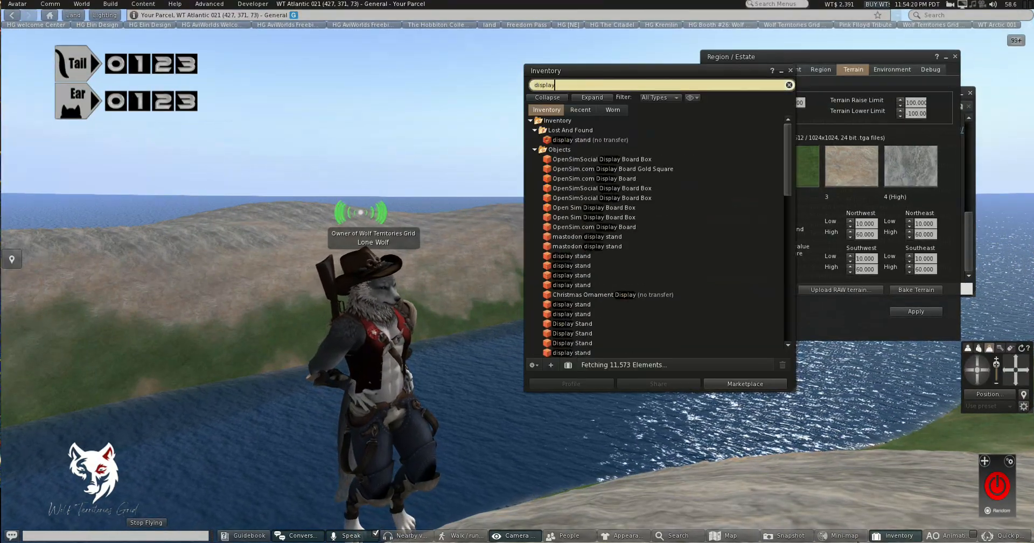
left_click(612, 169)
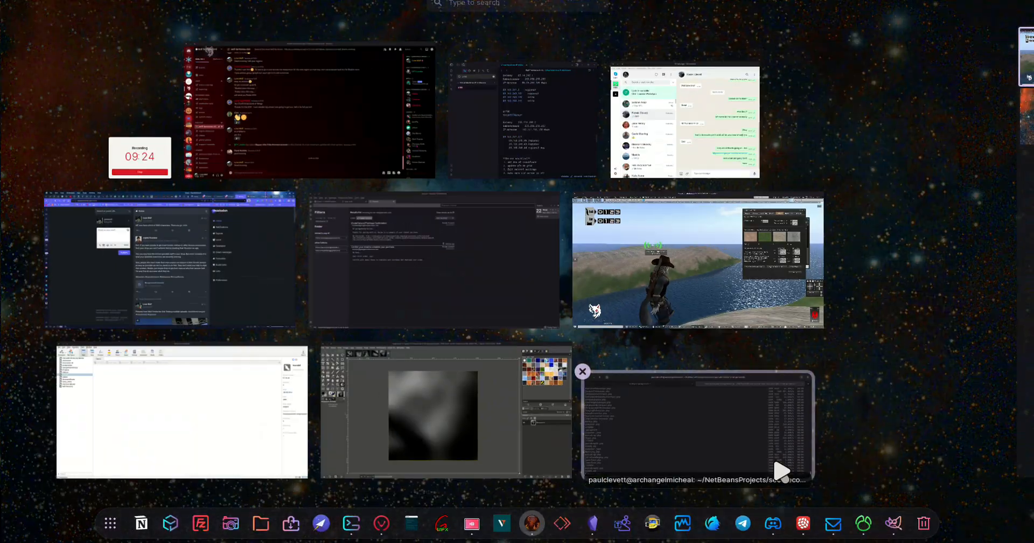
Teleport to Wolf Territories Welcome Mountain and return to the viewer window
left_click(697, 263)
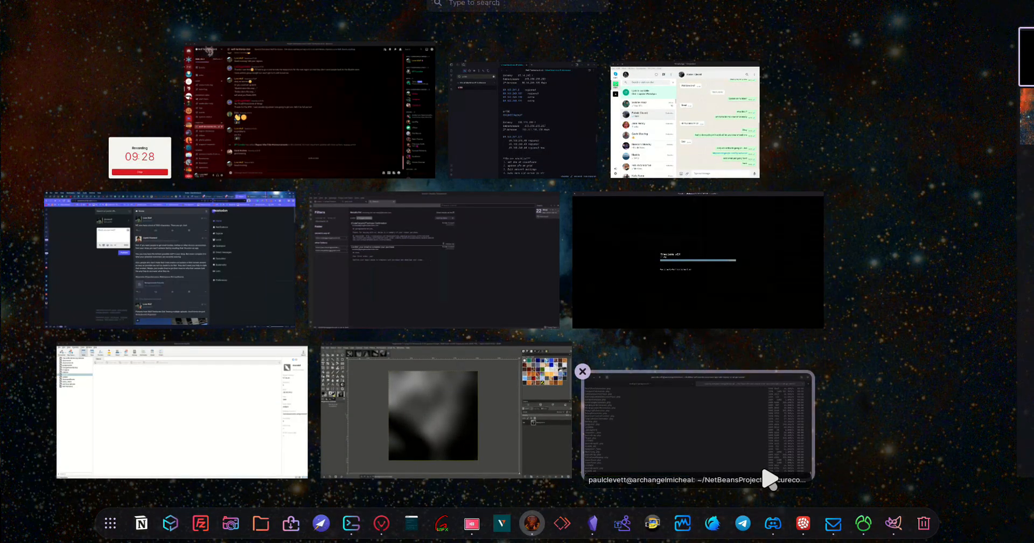
left_click(697, 429)
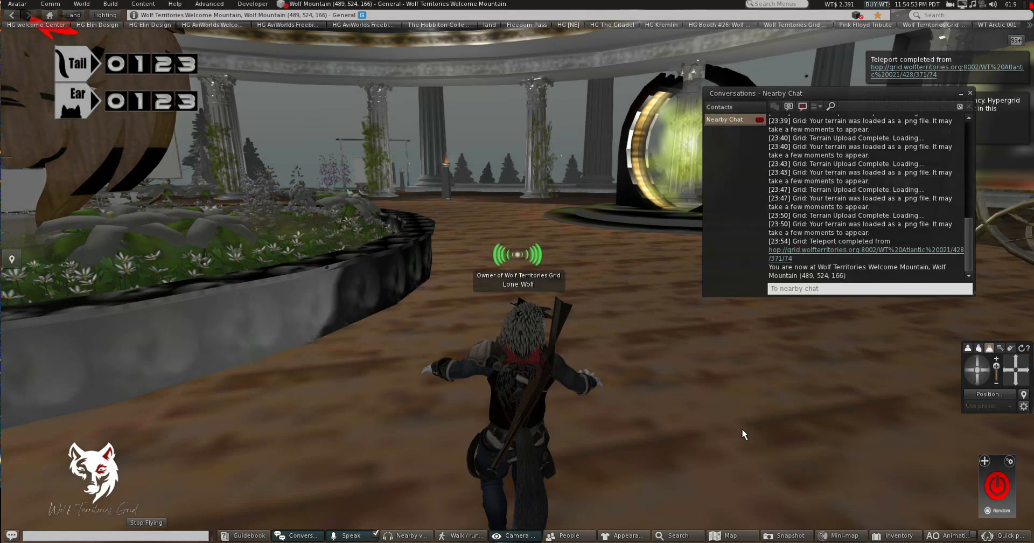